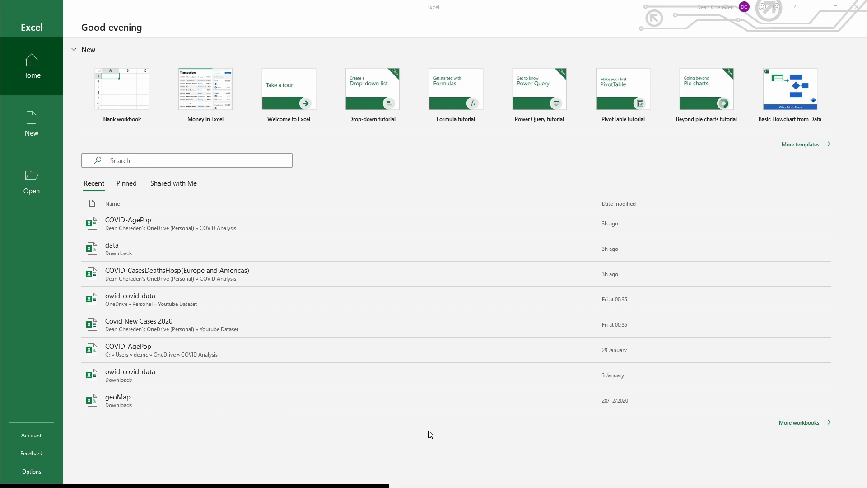
mouse_move(195, 280)
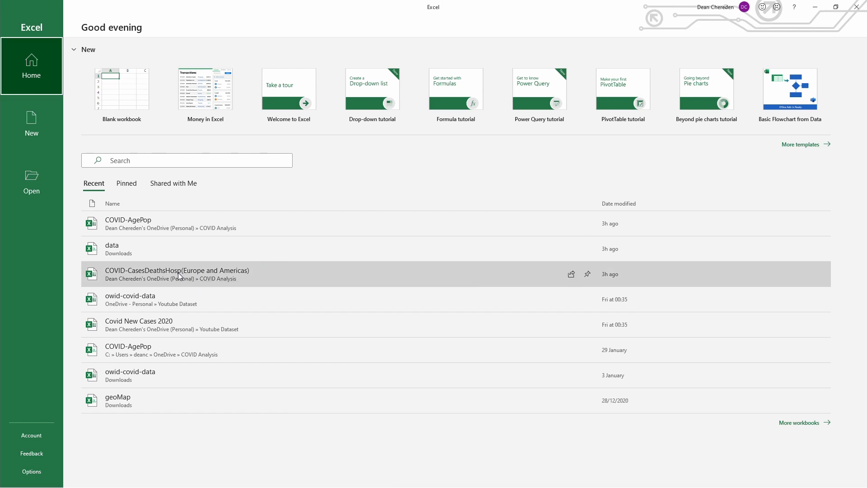
- Select the COVID-CasesDeathsHosp(Europe and Americas) workbook
click(177, 273)
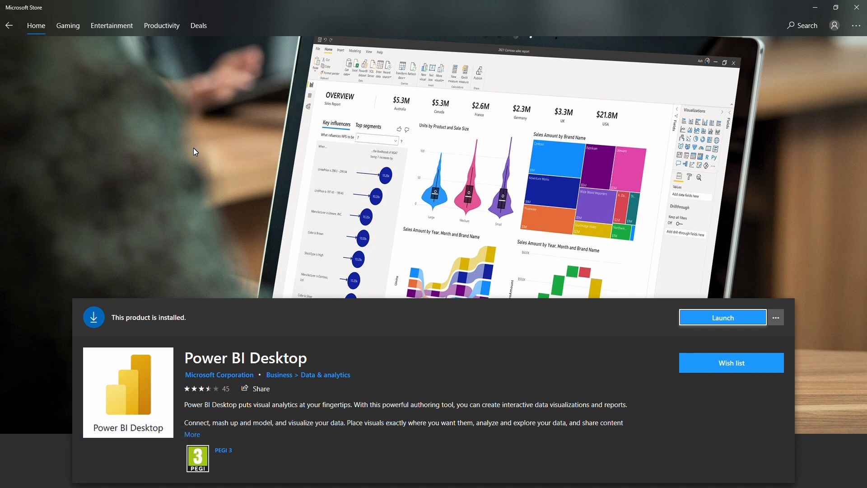
mouse_move(168, 166)
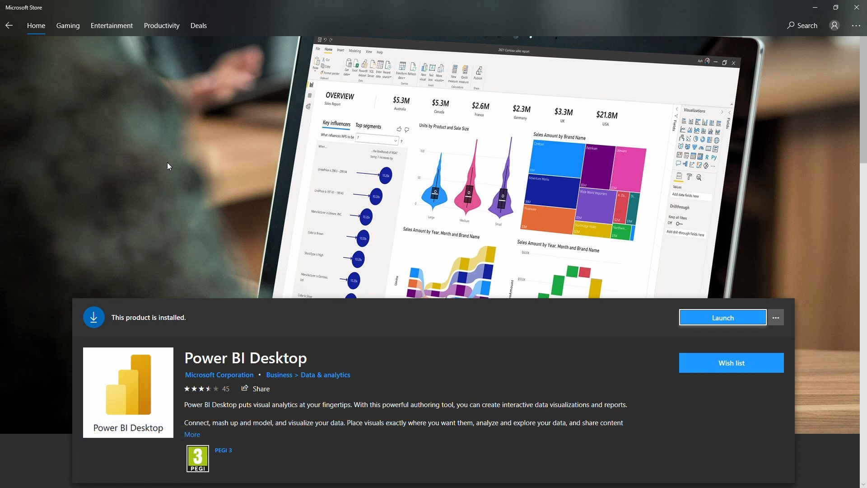
mouse_move(364, 387)
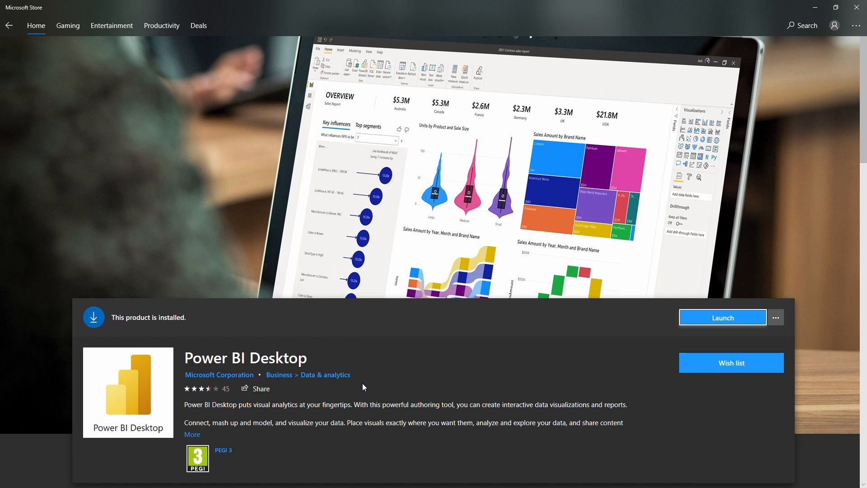
mouse_move(642, 305)
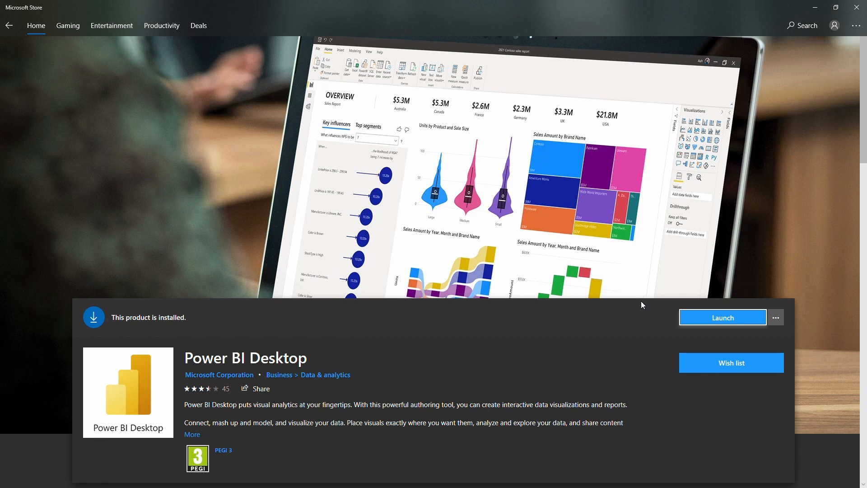
mouse_move(493, 250)
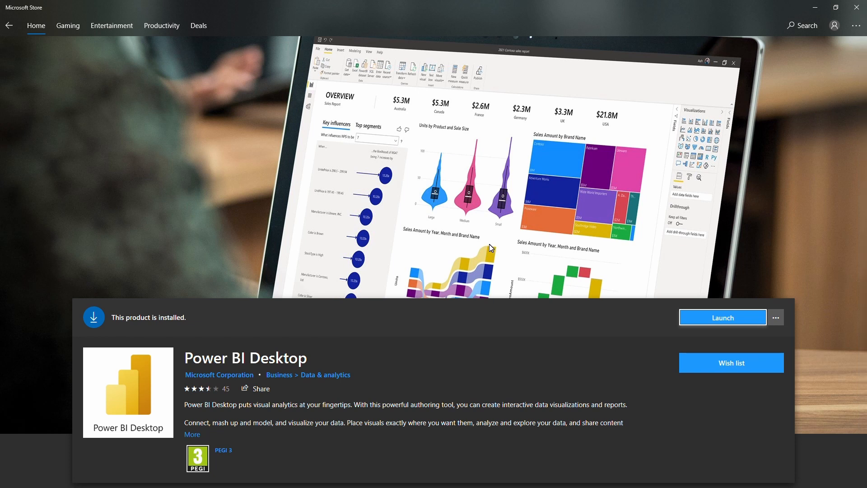
mouse_move(488, 249)
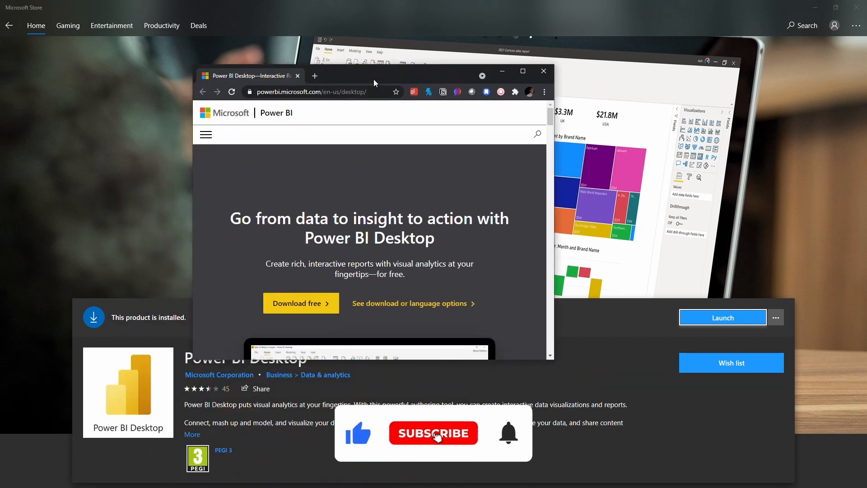
- Maximize the Chrome window showing the Power BI Desktop page
click(521, 70)
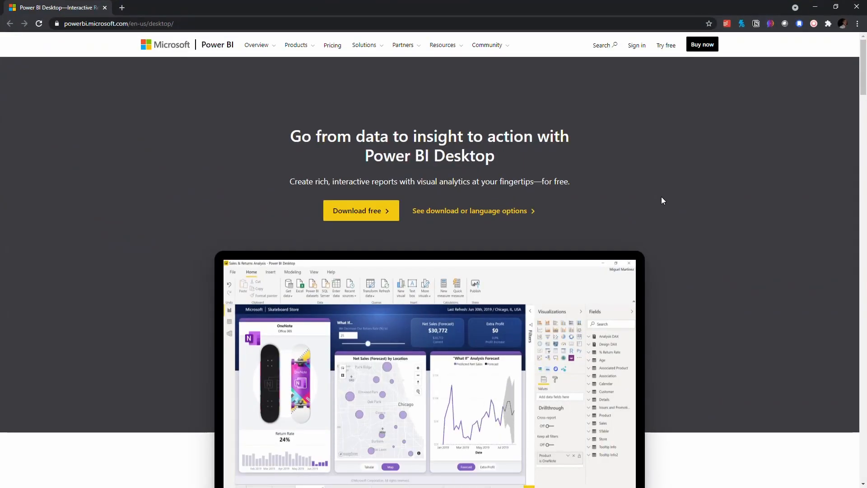
mouse_move(364, 179)
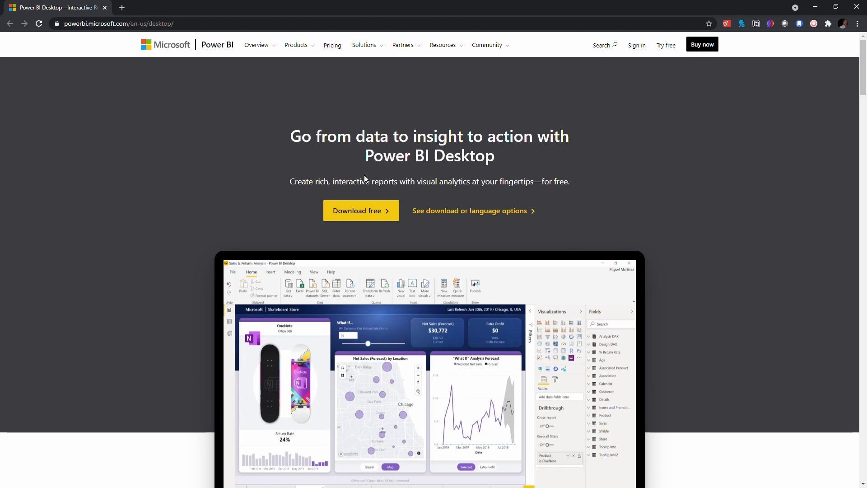
mouse_move(72, 37)
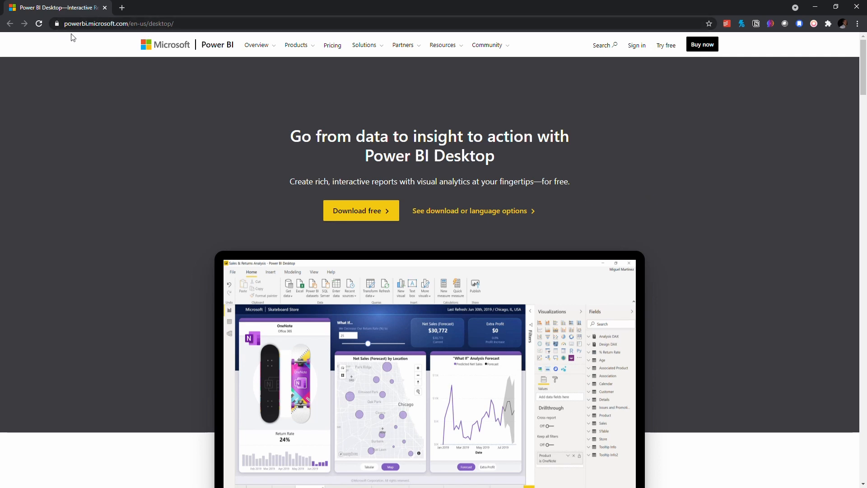
mouse_move(132, 135)
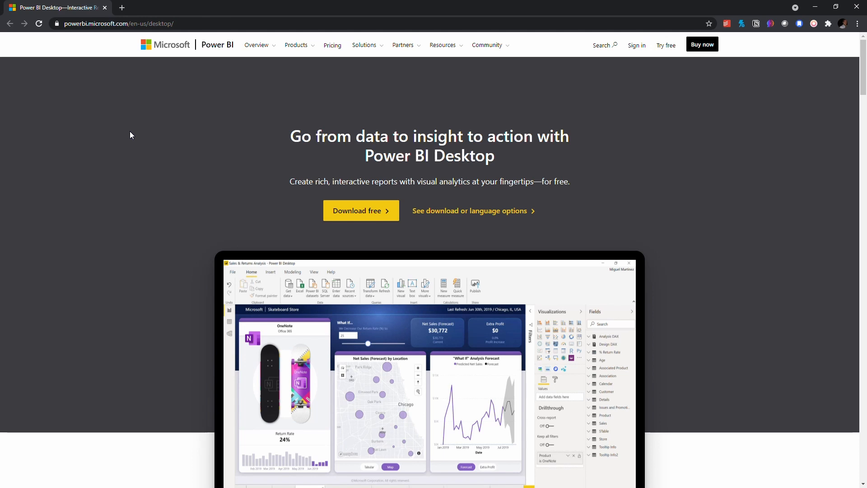
mouse_move(256, 157)
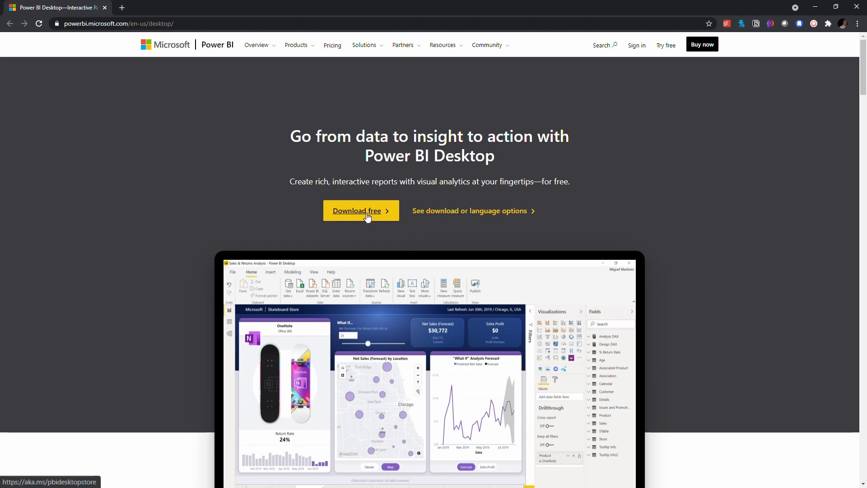
mouse_move(378, 215)
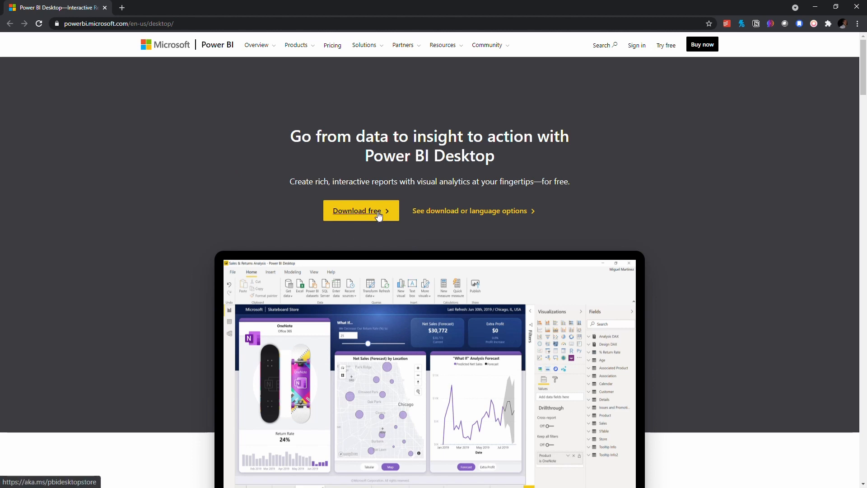
mouse_move(469, 210)
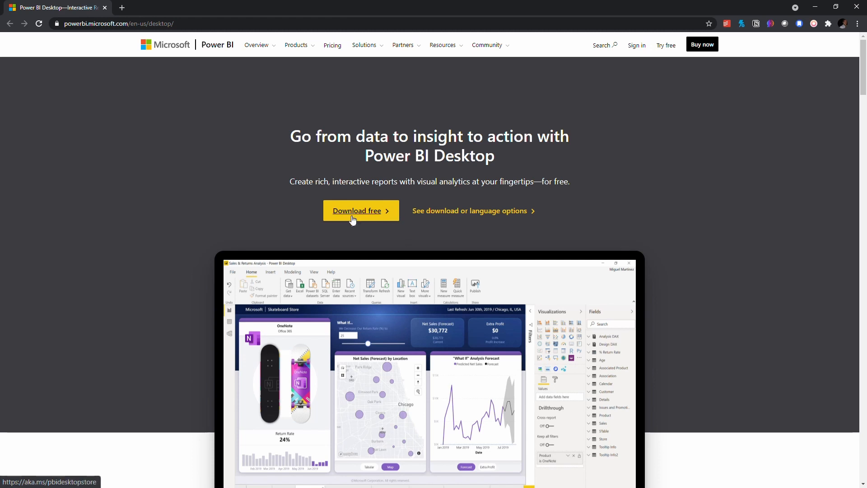
mouse_move(371, 229)
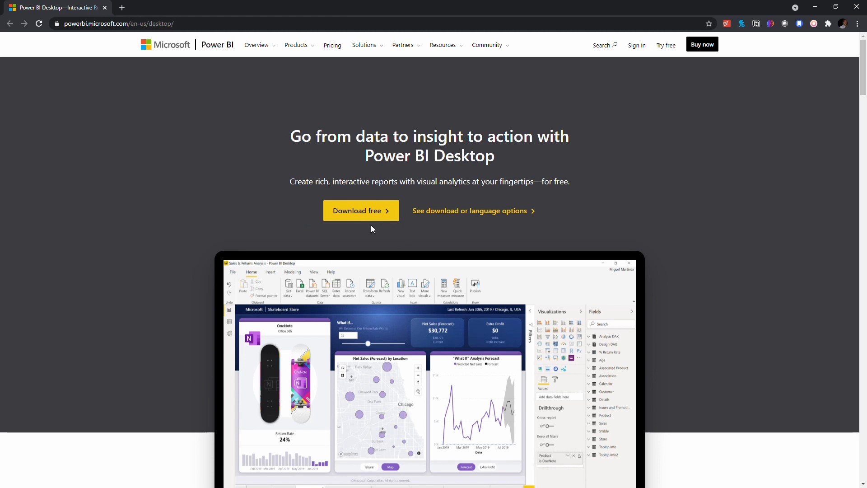
- Go to the download page and expand, then collapse, its Details and System Requirements
click(361, 211)
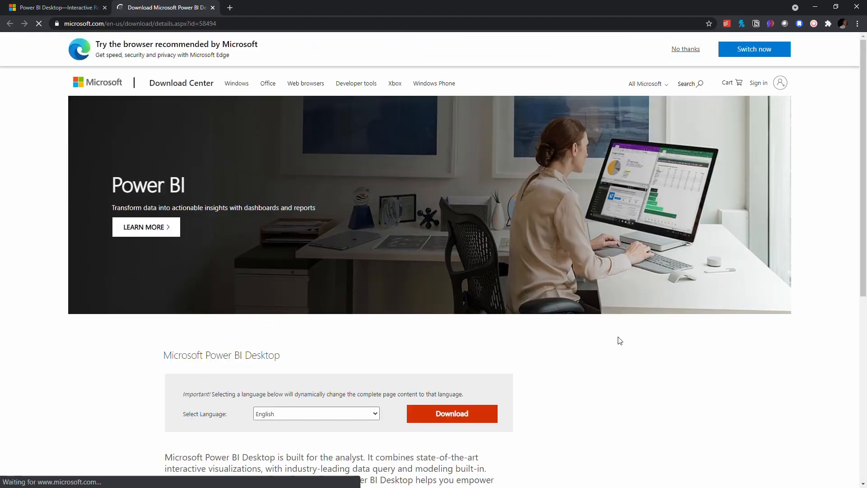
scroll(down, 3)
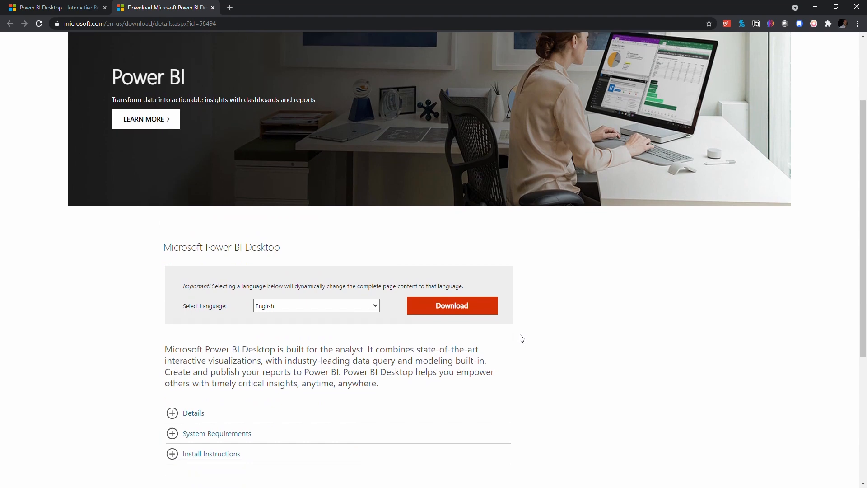
click(194, 413)
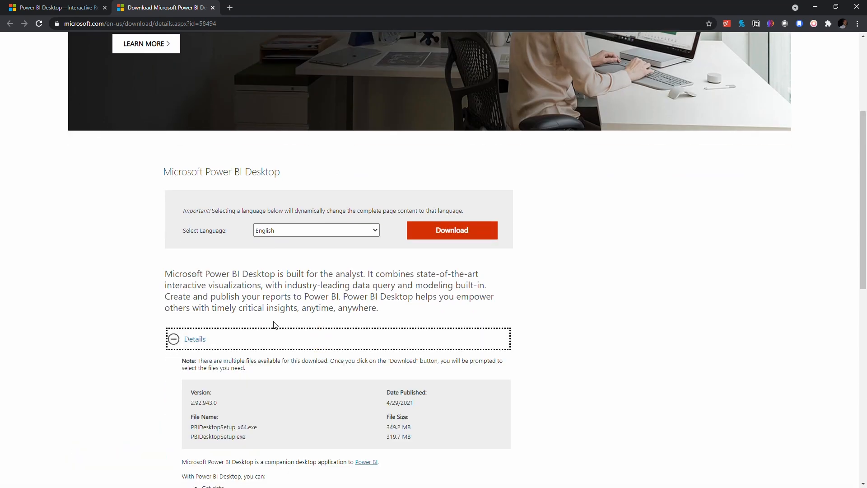
scroll(down, 3)
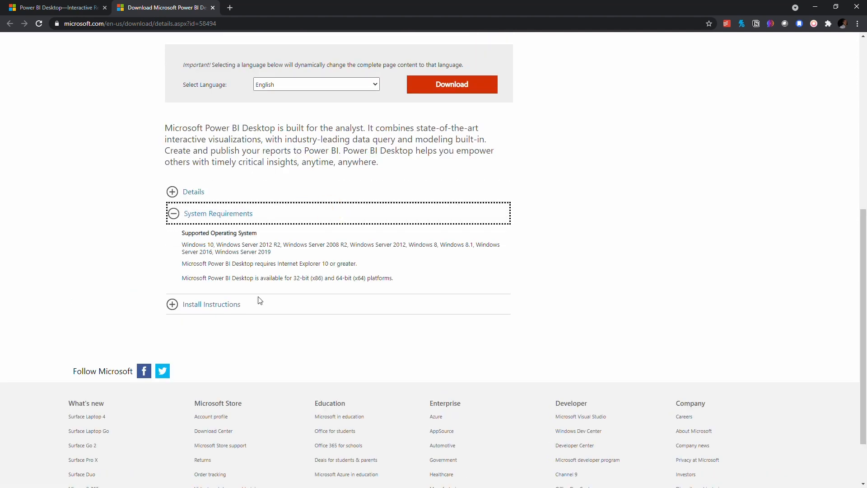
click(171, 213)
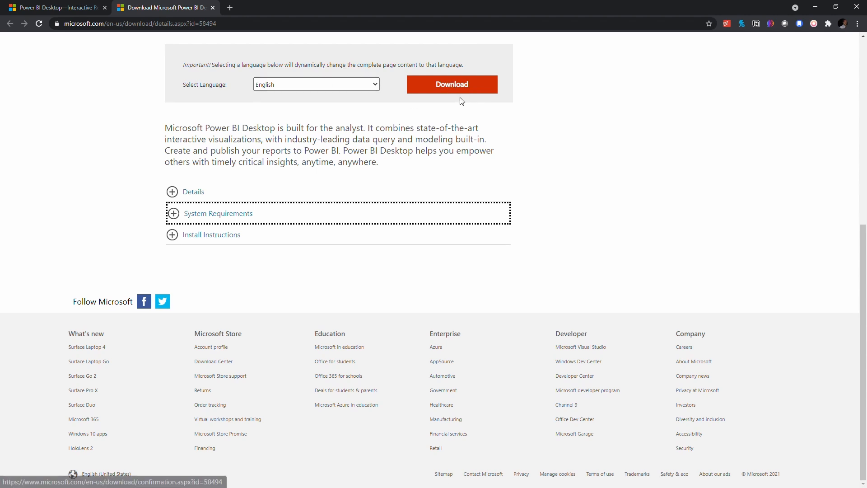
- Download the 64-bit PBIDesktopSetup_x64.exe installer
click(451, 84)
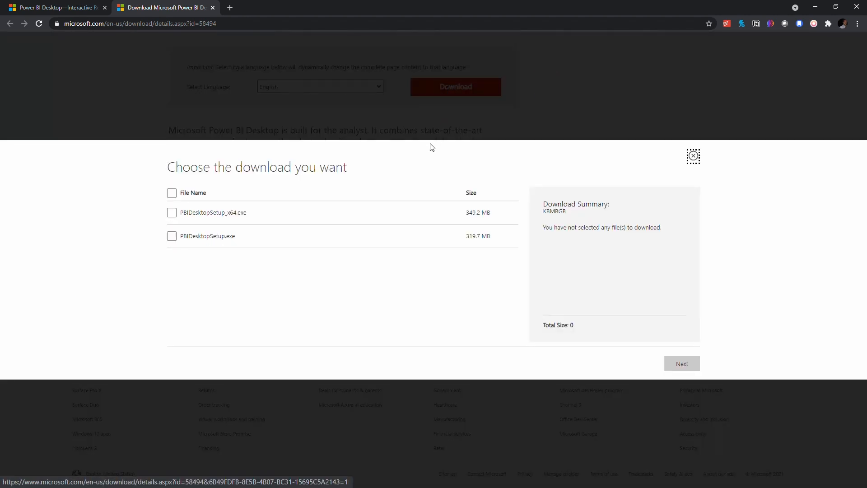
mouse_move(267, 231)
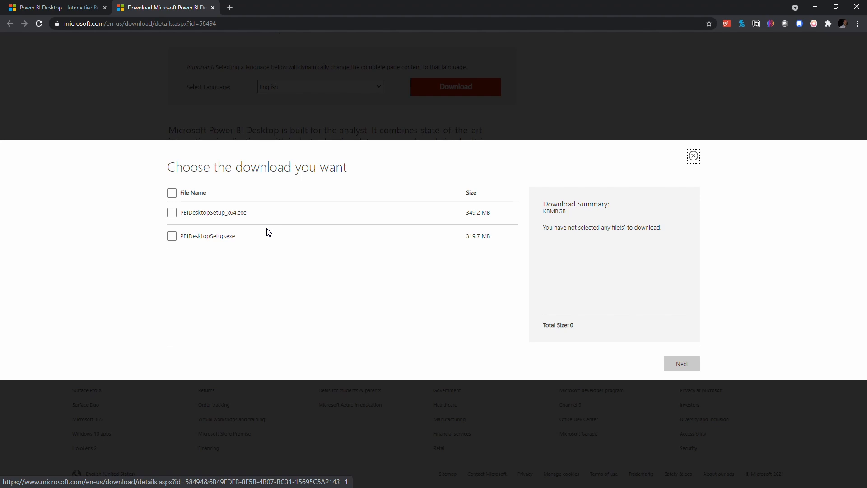
mouse_move(258, 238)
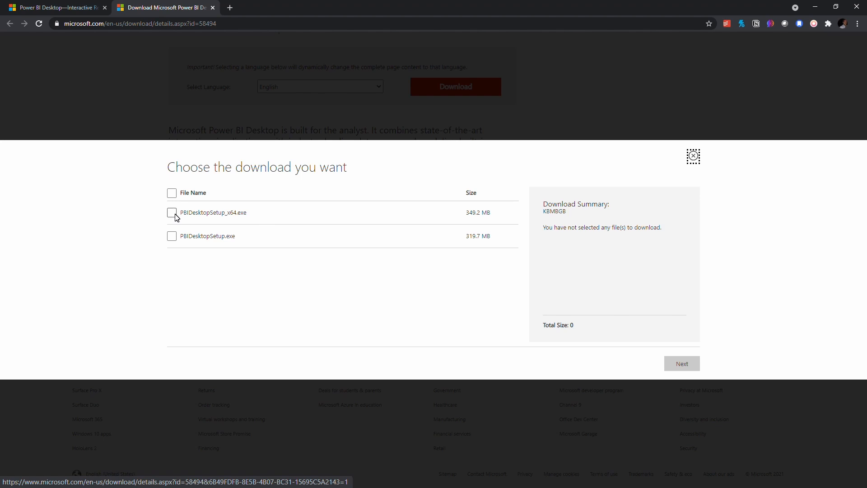
click(172, 213)
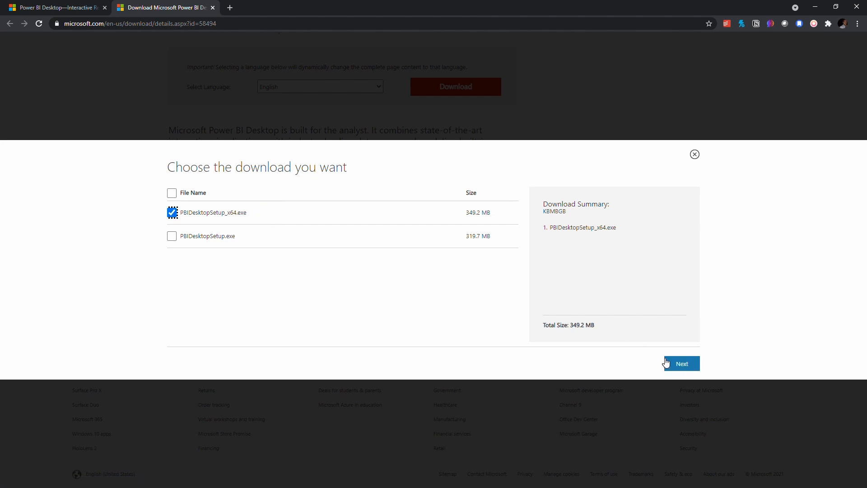
click(681, 363)
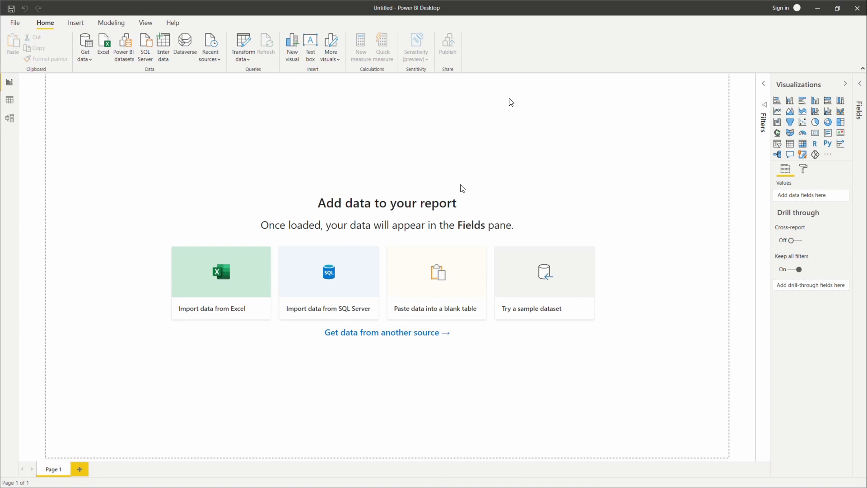
mouse_move(419, 448)
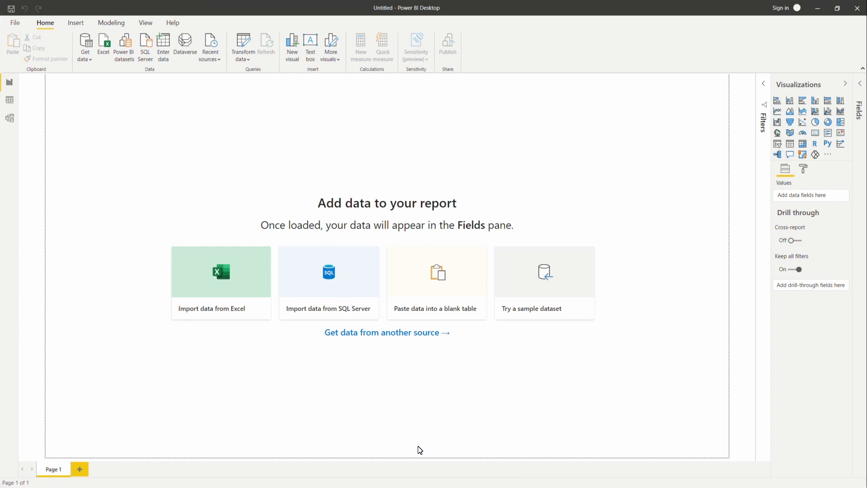
mouse_move(506, 194)
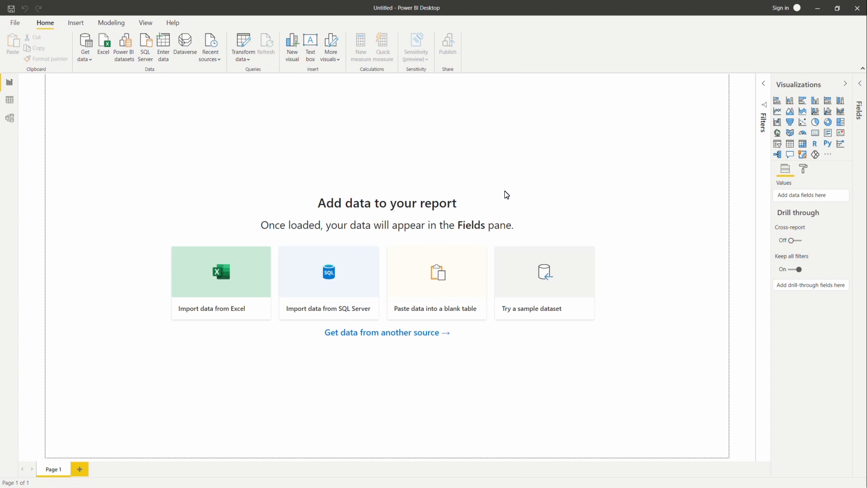
mouse_move(269, 129)
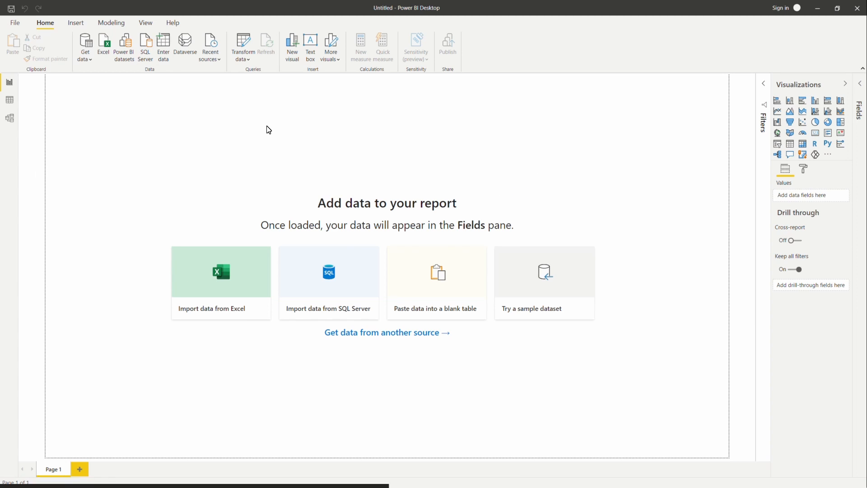
mouse_move(217, 284)
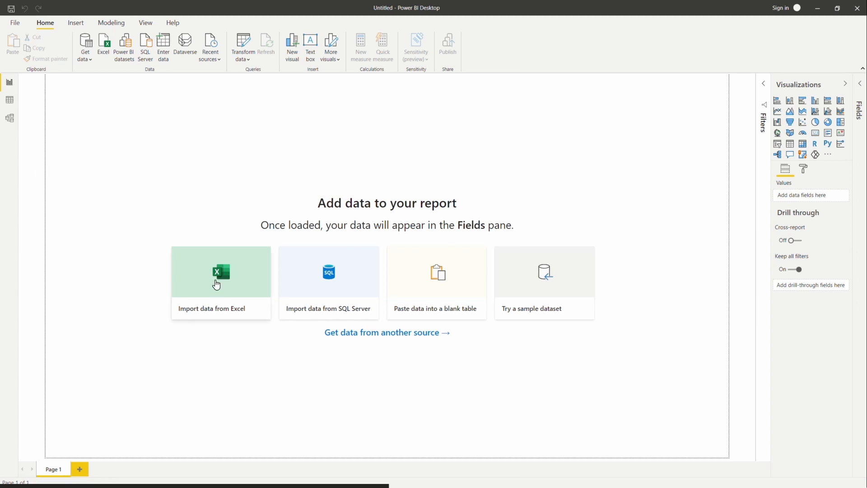
mouse_move(214, 282)
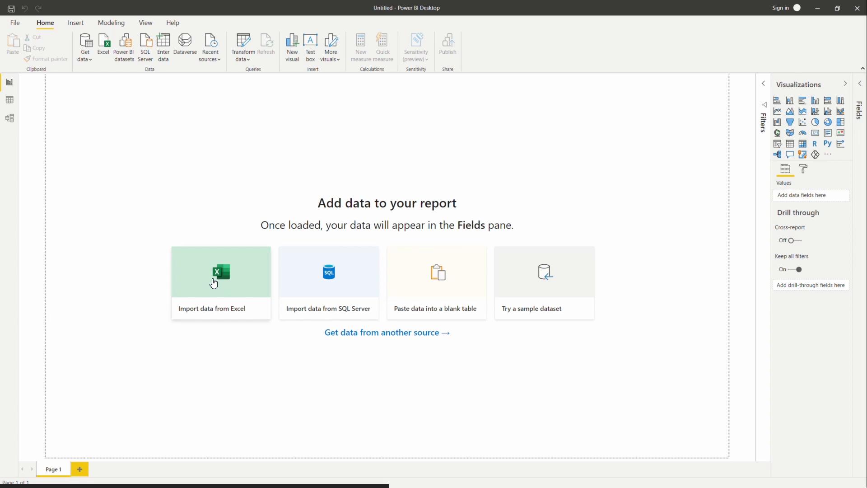
- Import the COVID-CasesDeathsHosp(Europe and Americas) Excel workbook
click(220, 282)
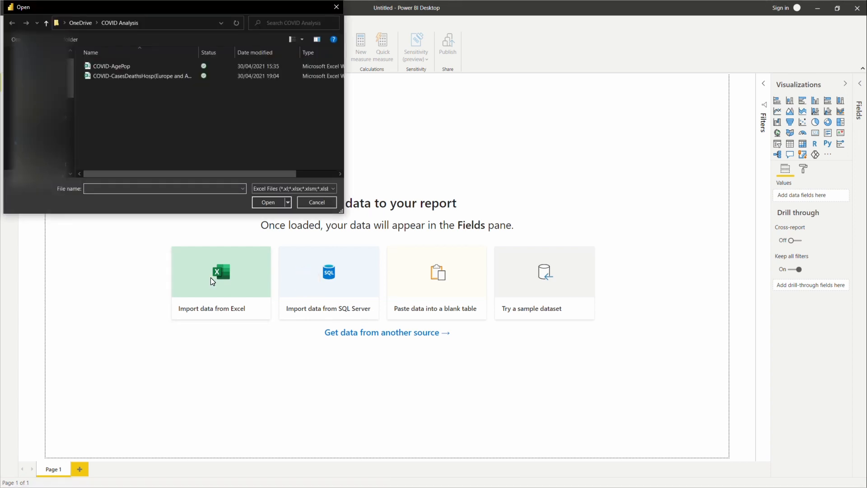
mouse_move(165, 93)
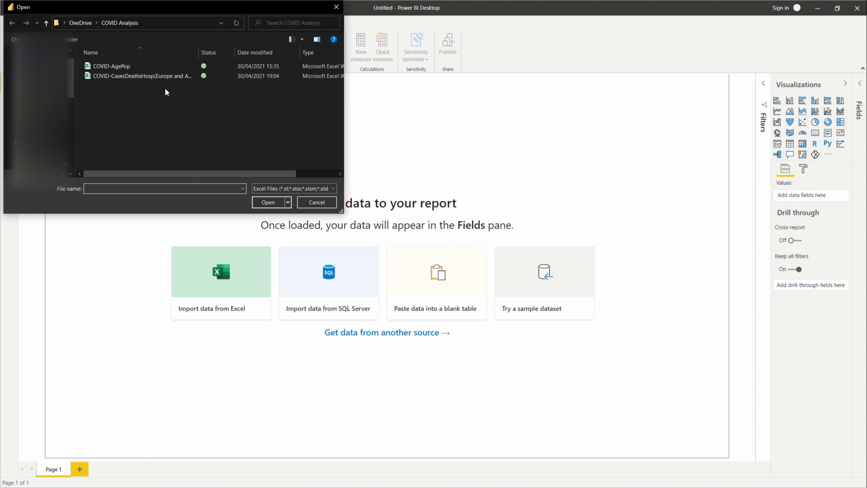
click(141, 75)
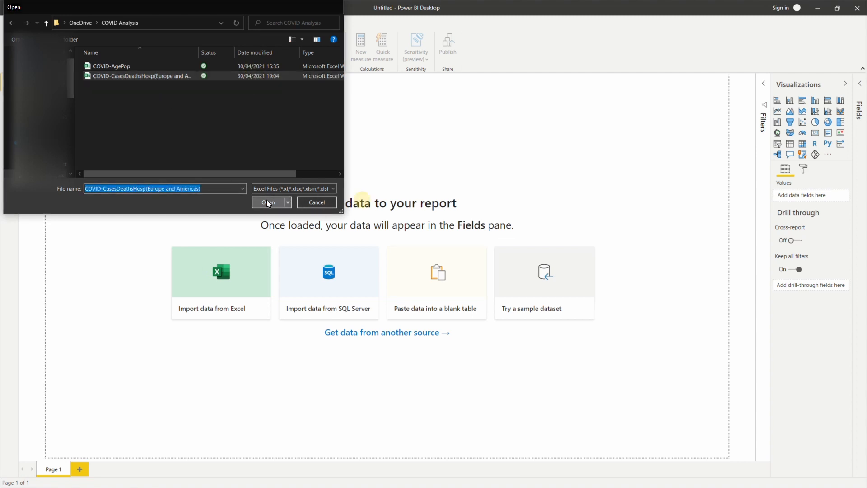
click(268, 202)
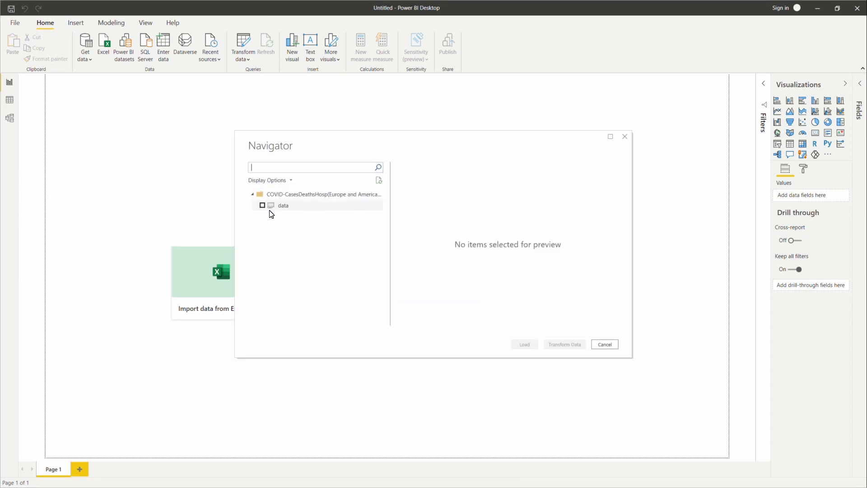
mouse_move(282, 205)
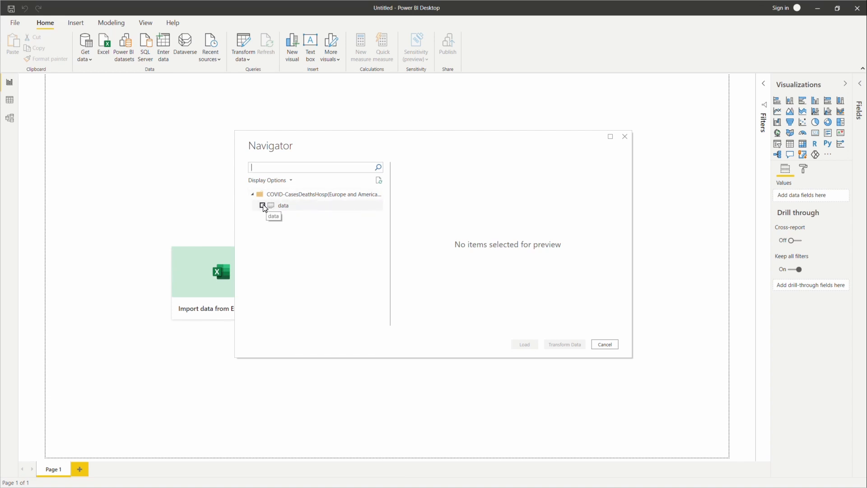
- Tick the data sheet in the Navigator to preview its rows
click(263, 206)
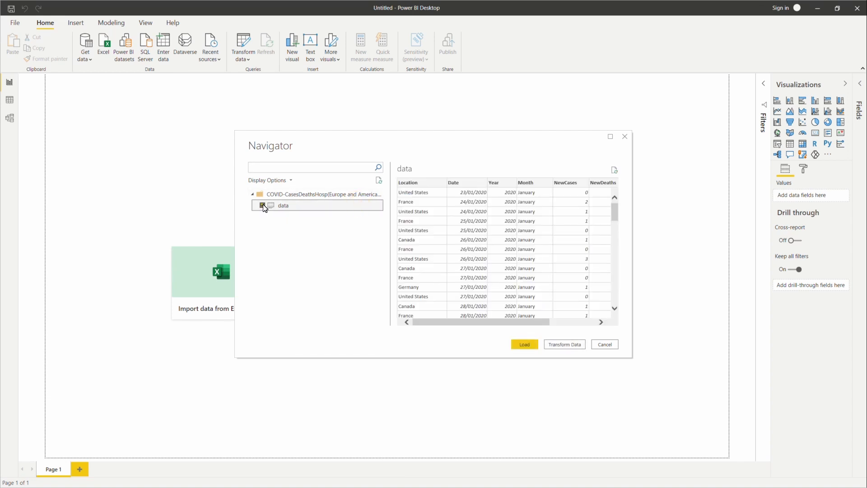
click(262, 205)
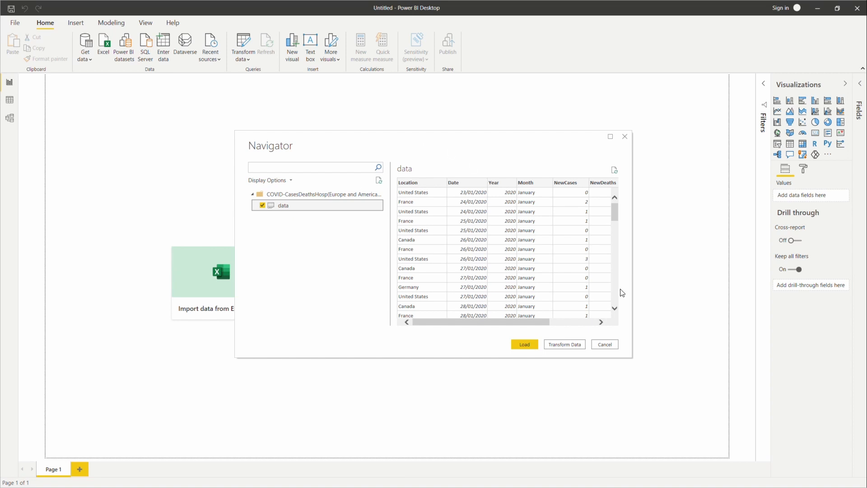
mouse_move(429, 190)
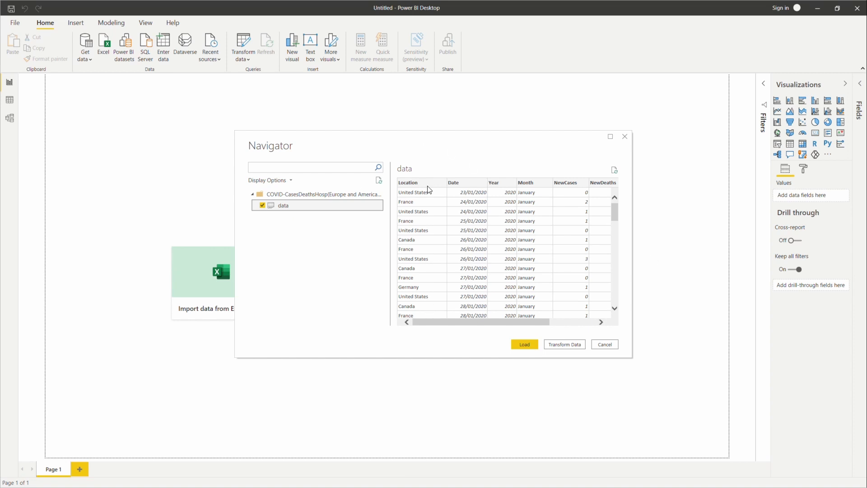
mouse_move(564, 344)
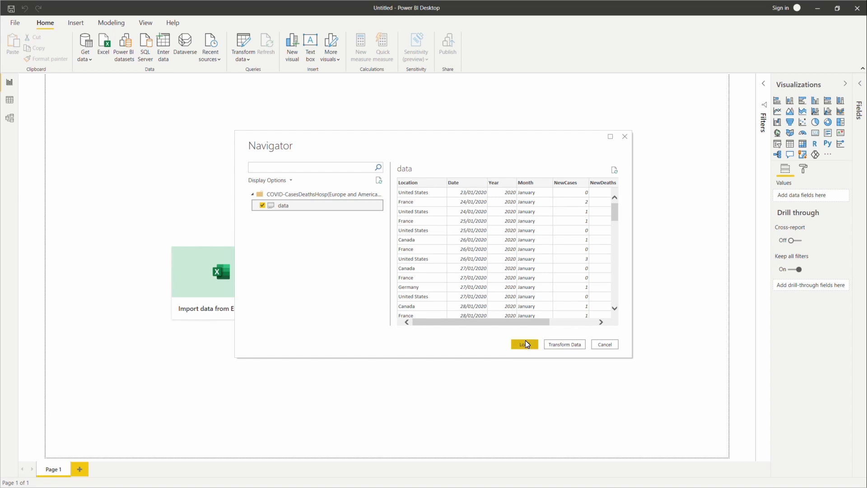
mouse_move(354, 420)
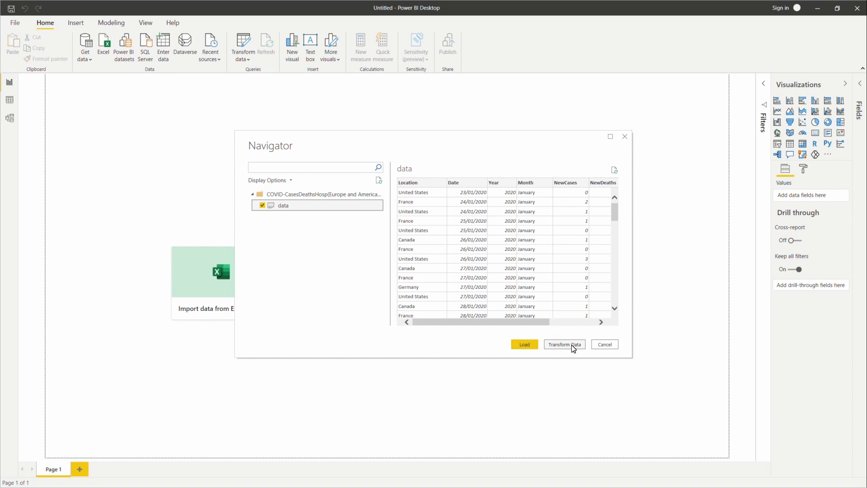
- Transform Data to edit the query and scroll through its daily rows
click(564, 344)
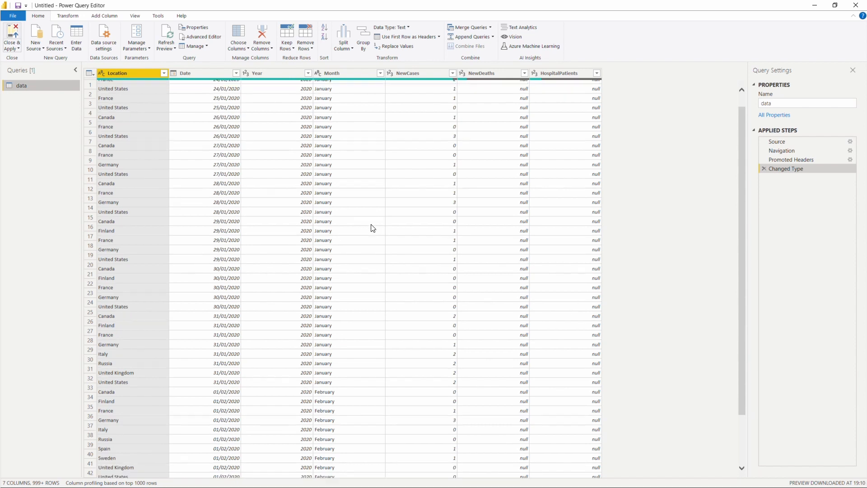
scroll(down, 3)
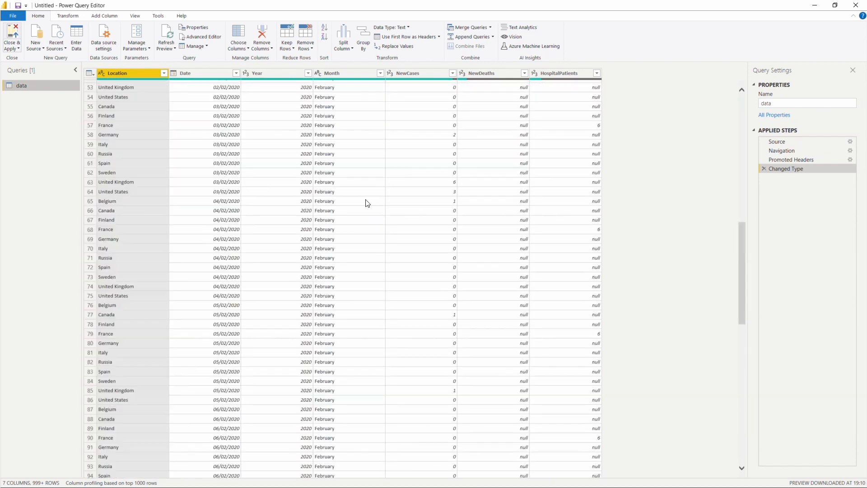
scroll(down, 3)
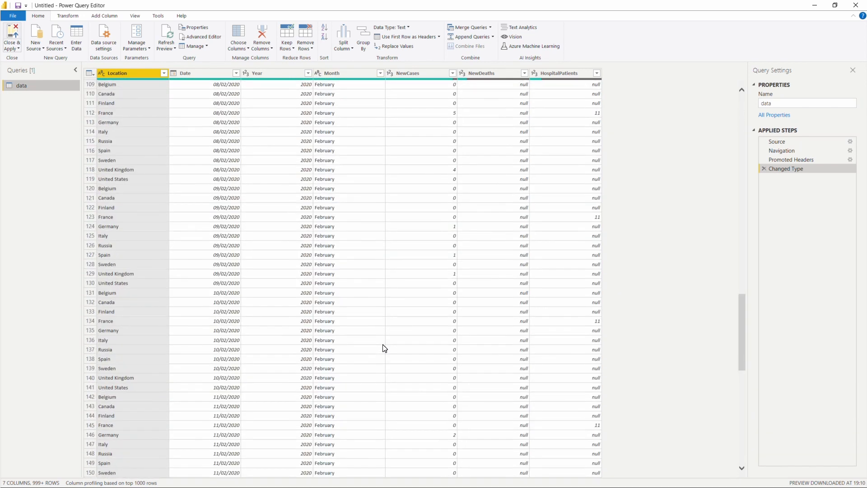
scroll(down, 3)
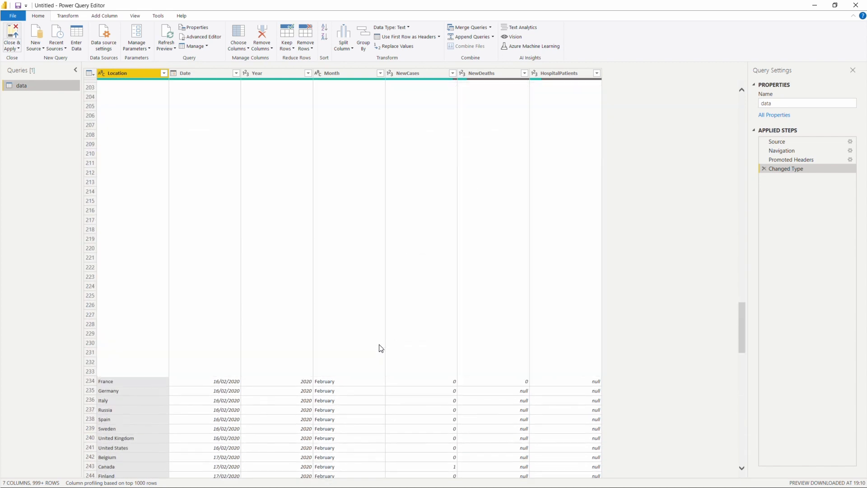
scroll(up, 3)
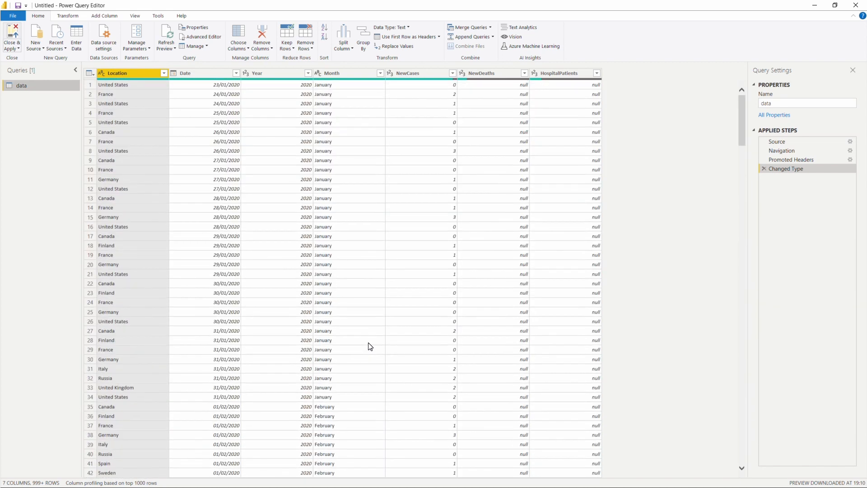
mouse_move(66, 190)
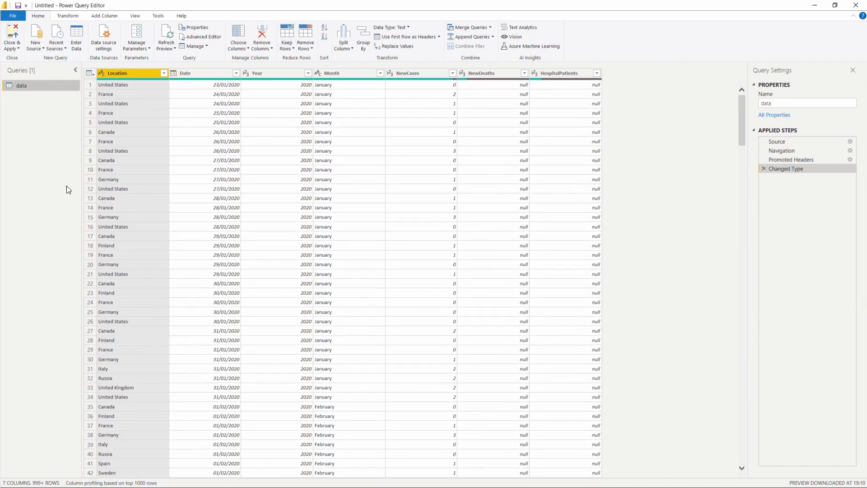
mouse_move(26, 250)
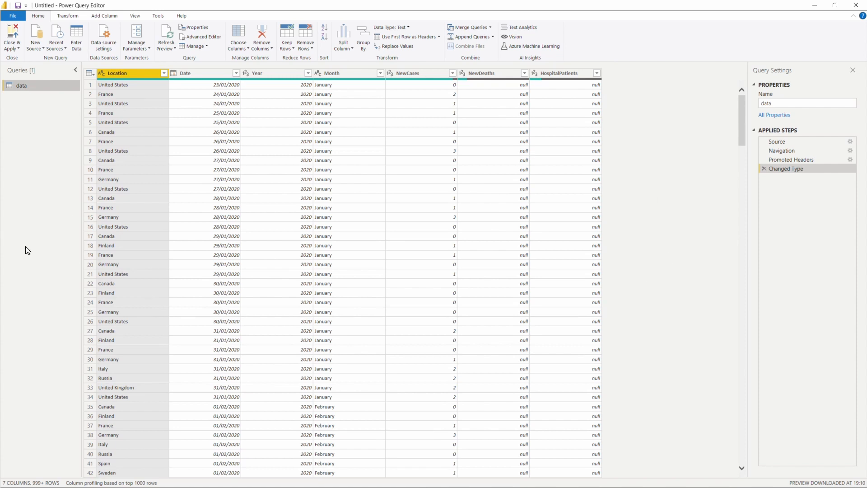
mouse_move(242, 175)
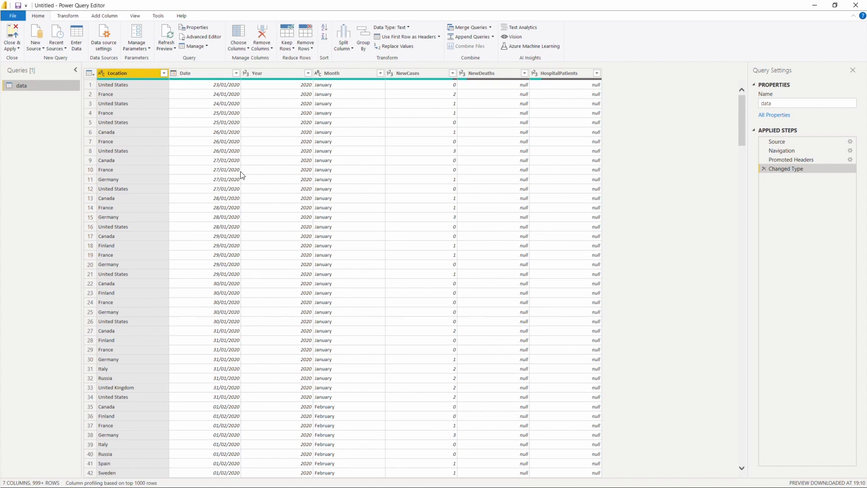
click(226, 84)
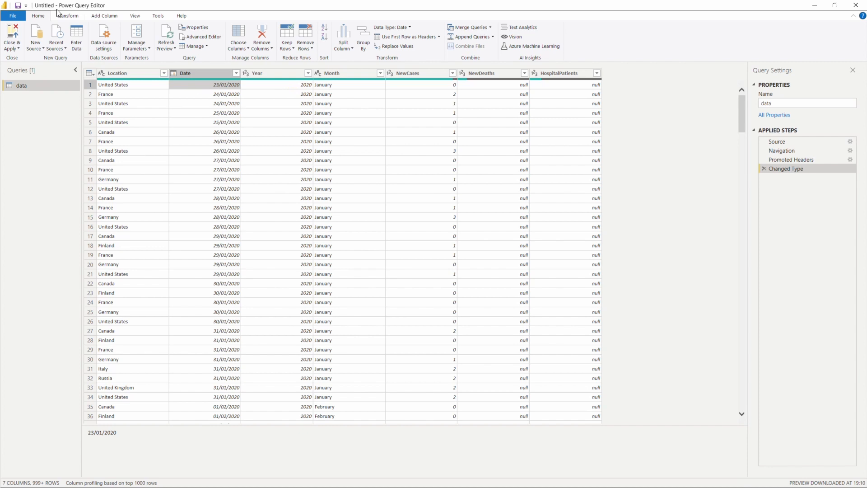
mouse_move(204, 91)
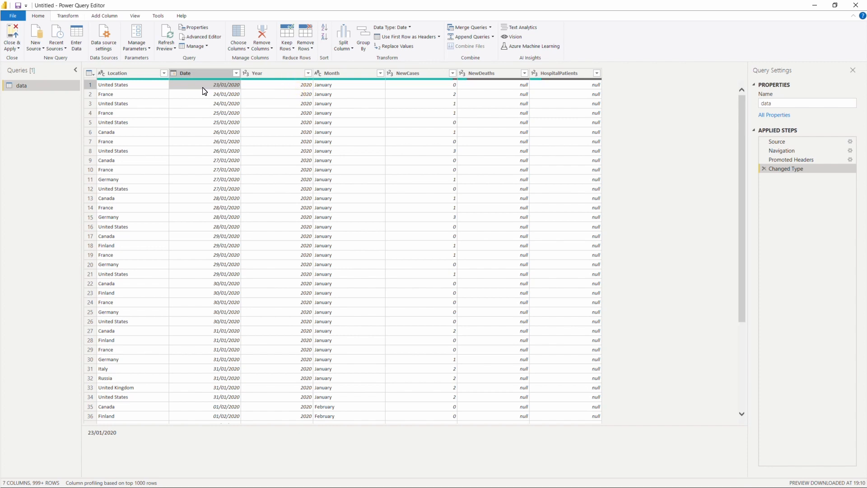
mouse_move(166, 155)
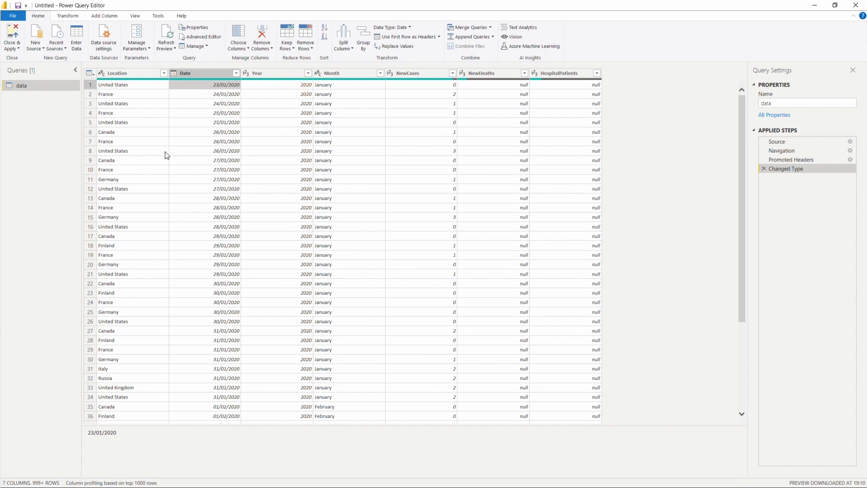
click(393, 27)
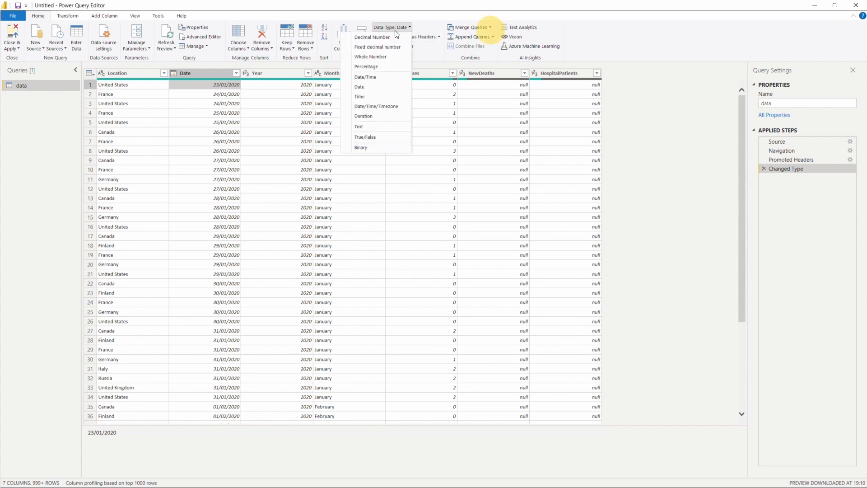
mouse_move(391, 106)
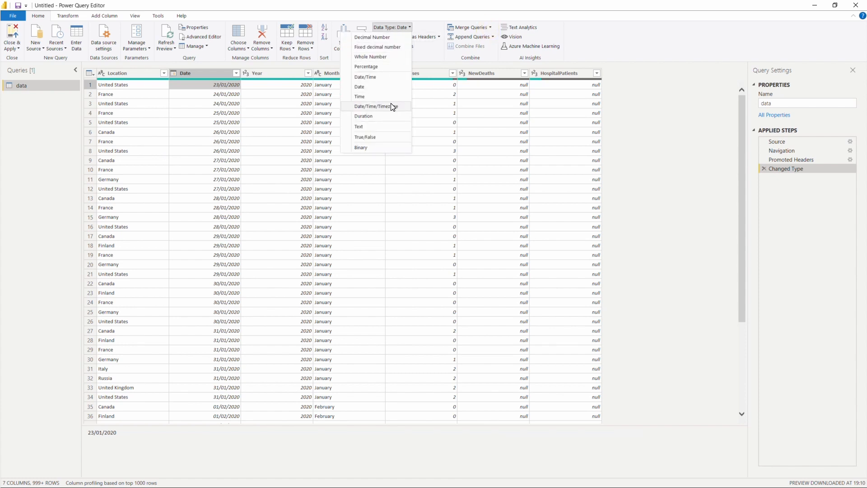
mouse_move(379, 77)
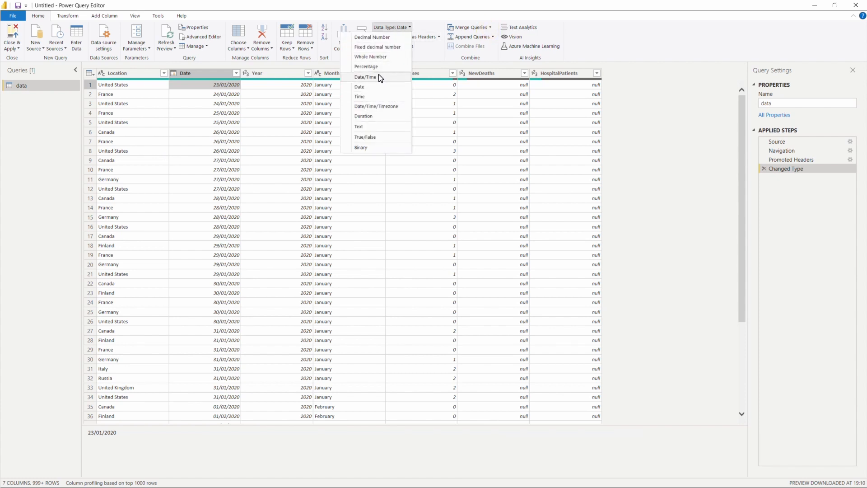
mouse_move(388, 82)
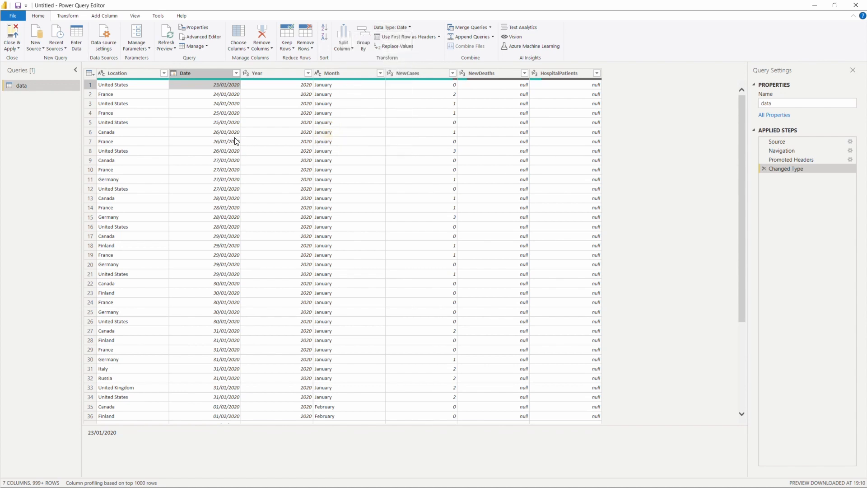
click(257, 73)
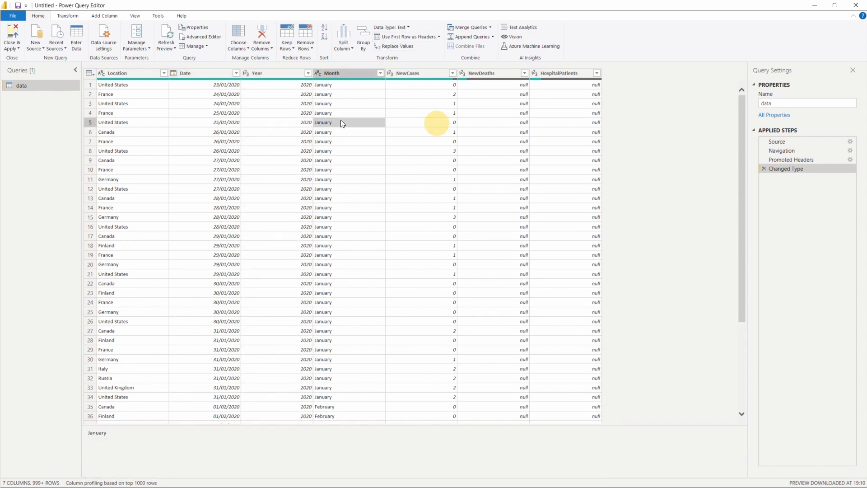
click(409, 72)
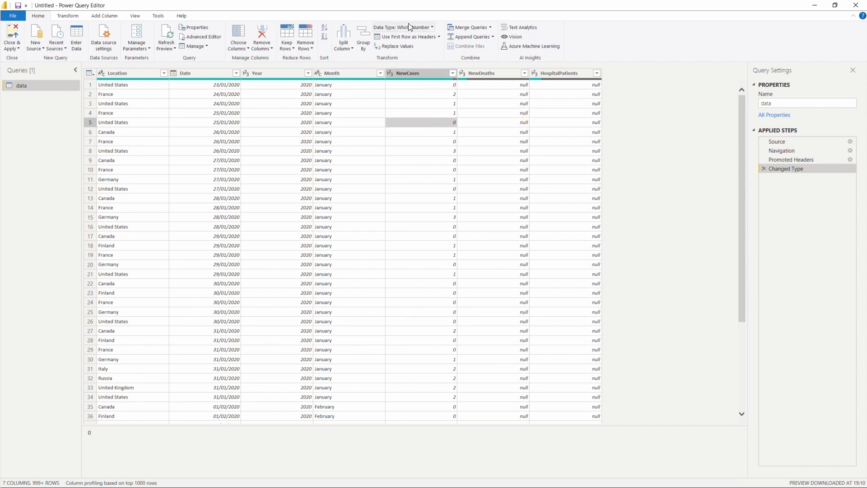
click(564, 103)
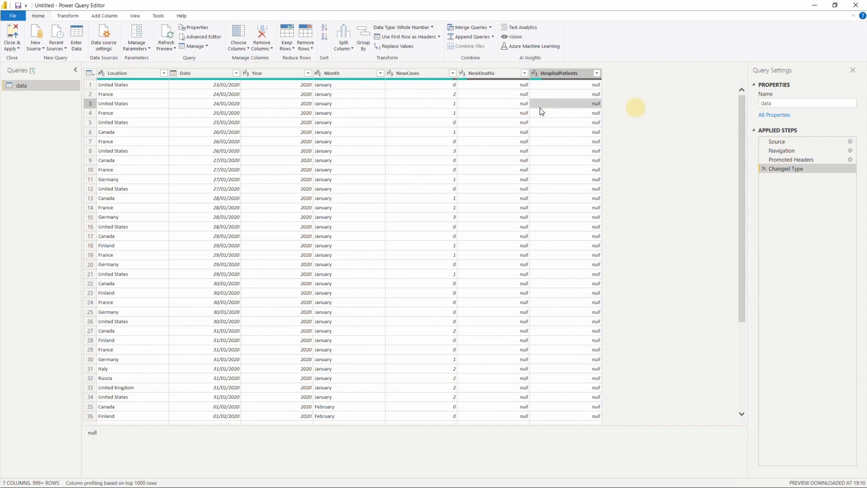
mouse_move(493, 103)
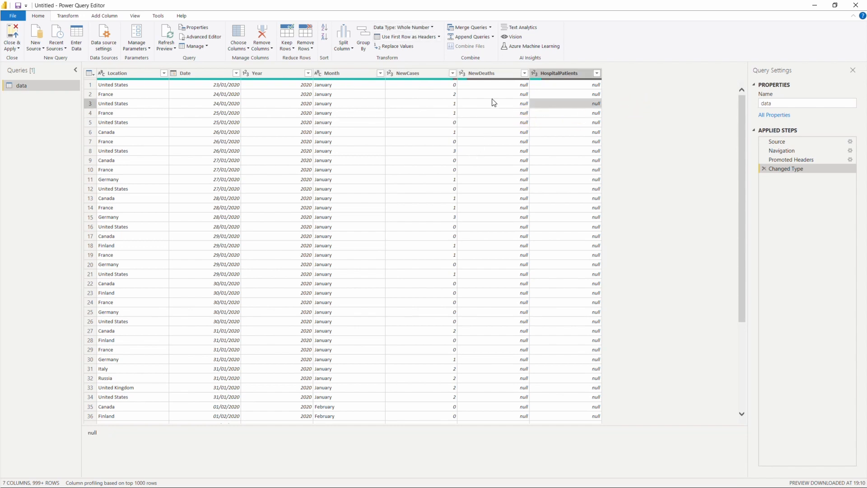
mouse_move(505, 198)
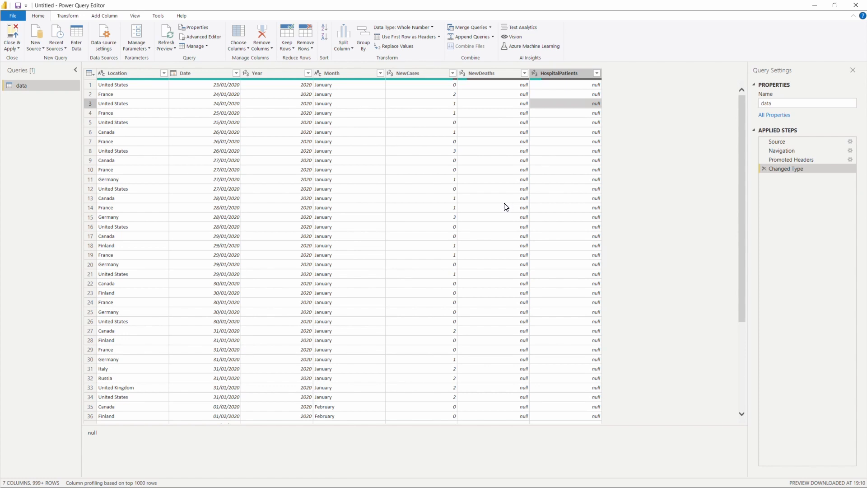
mouse_move(493, 202)
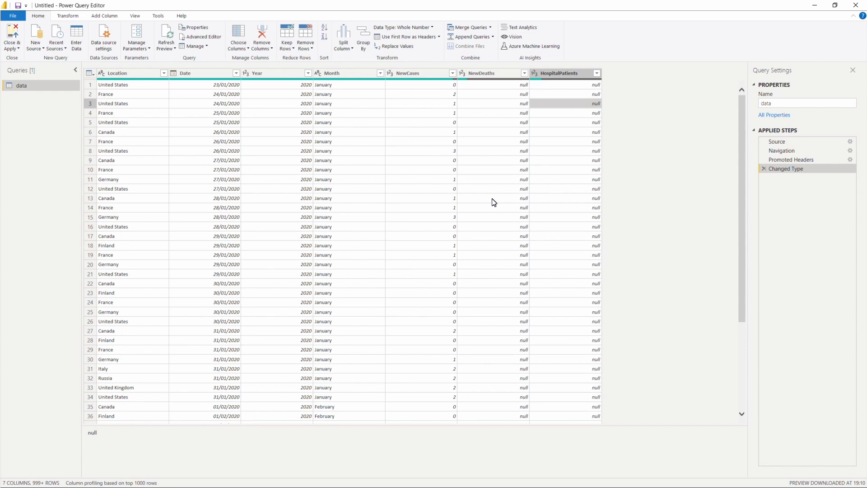
mouse_move(777, 137)
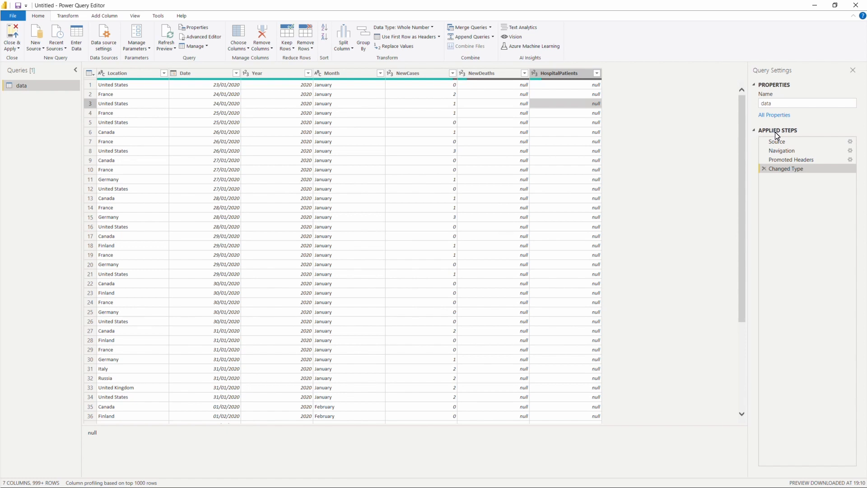
- Change the query's name from data to COVID Data
click(806, 103)
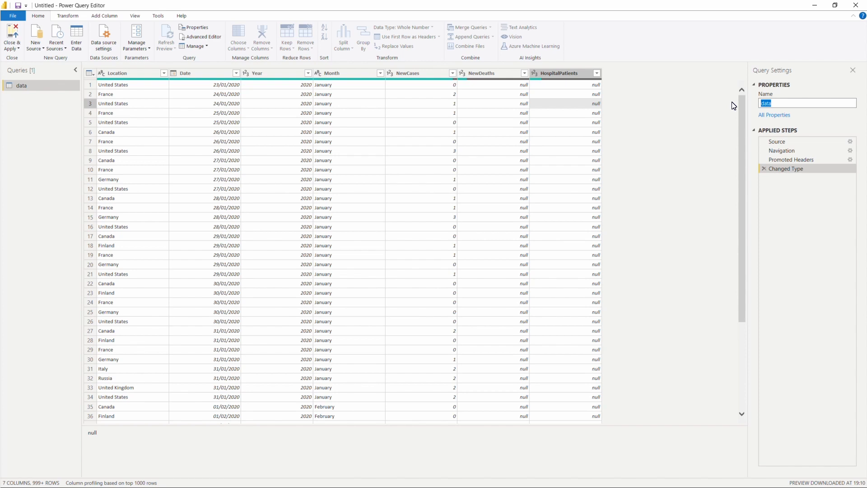
text(COVID)
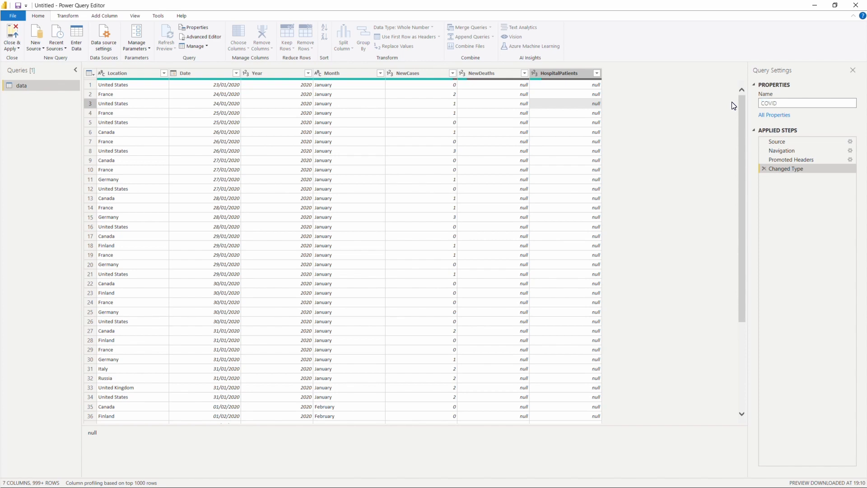
text(Data)
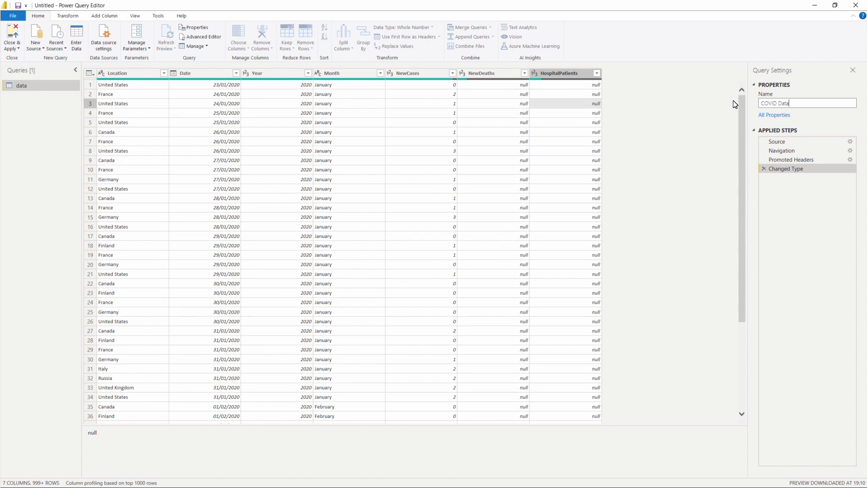
mouse_move(801, 150)
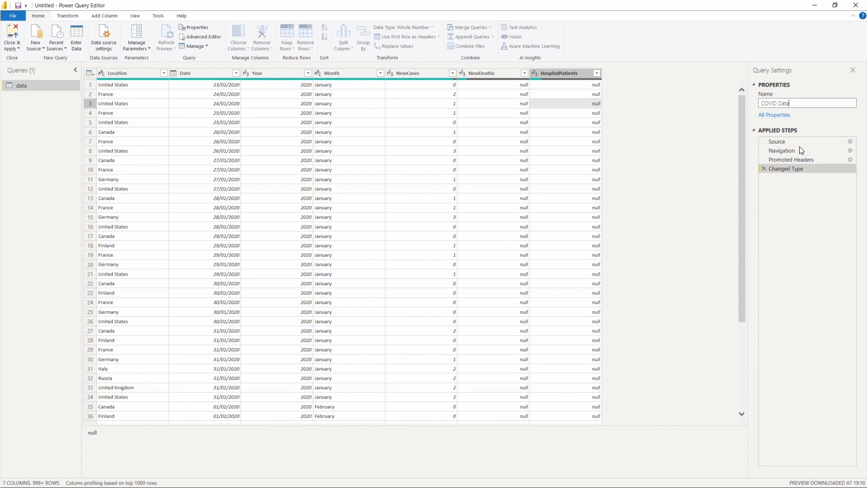
mouse_move(804, 154)
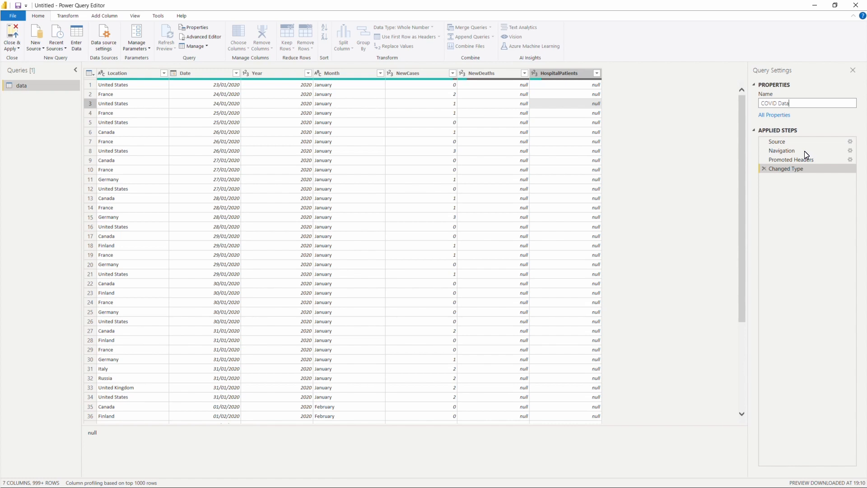
mouse_move(590, 63)
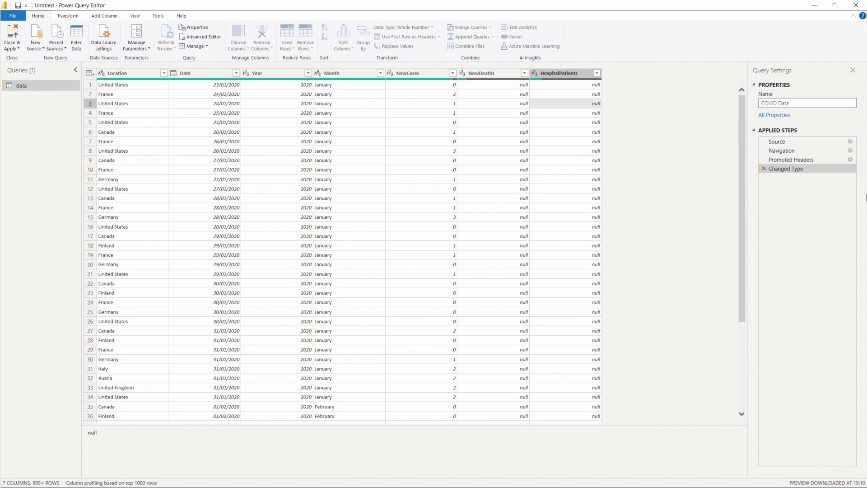
mouse_move(804, 141)
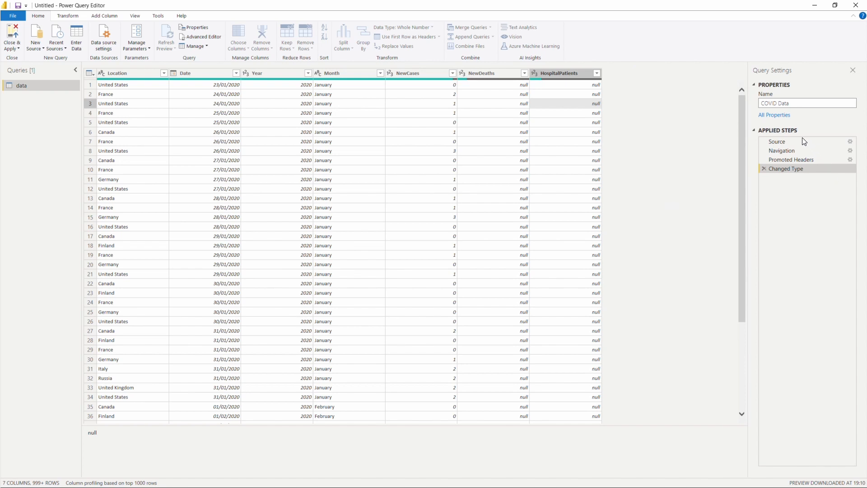
mouse_move(798, 149)
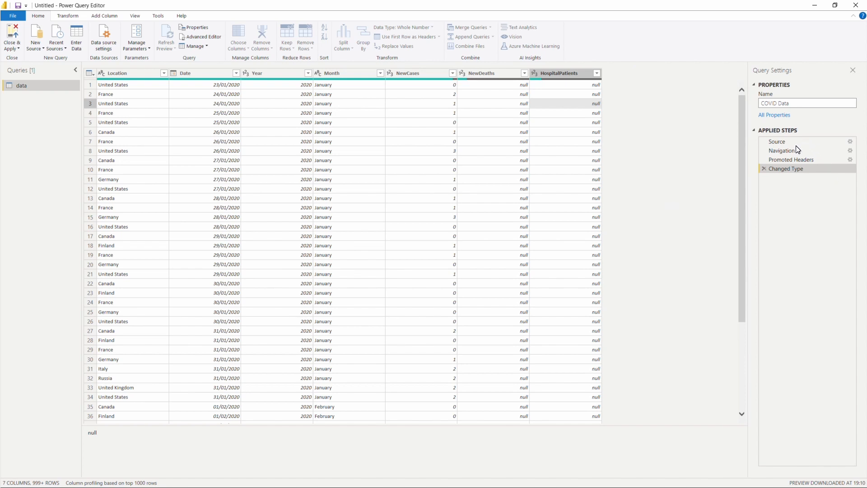
mouse_move(237, 369)
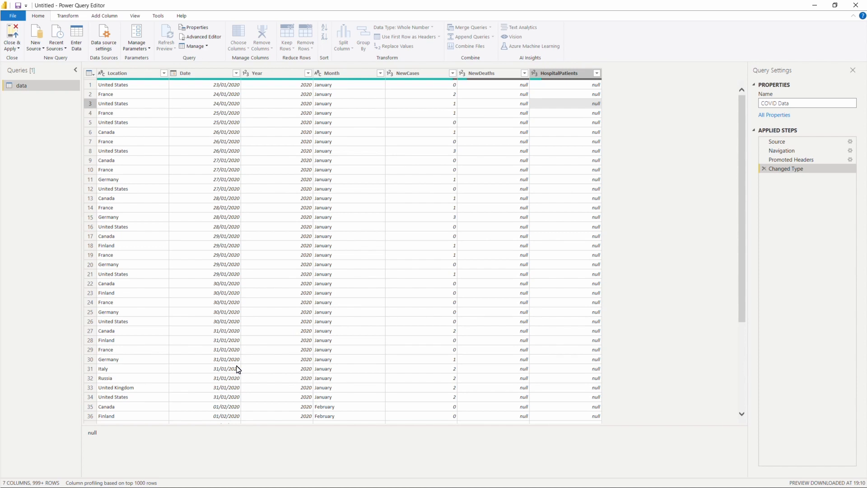
mouse_move(787, 147)
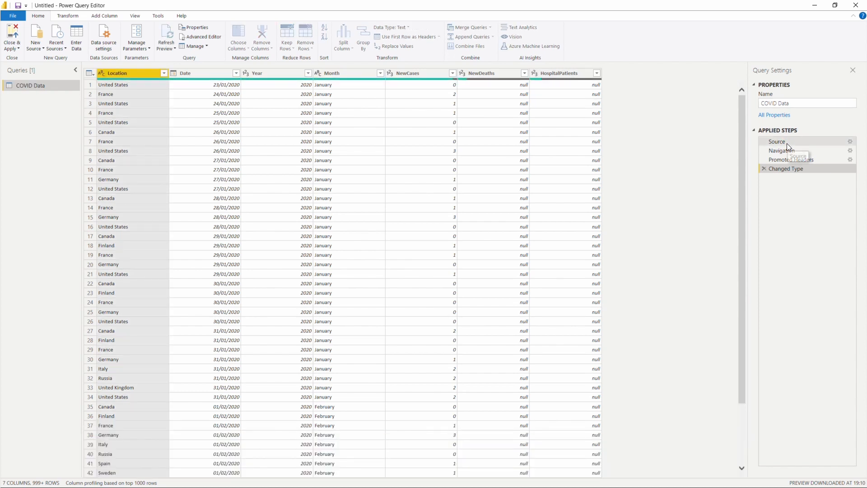
- Step through the applied steps from Promoted Headers back to Changed Type
click(777, 141)
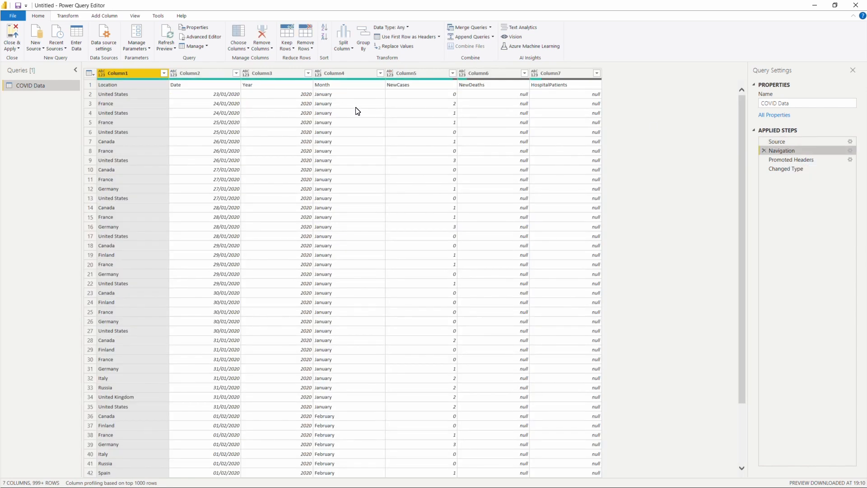
mouse_move(146, 97)
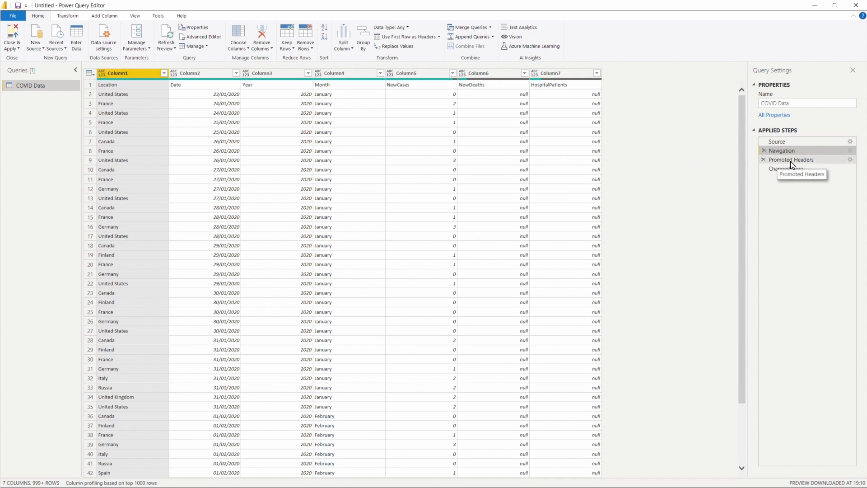
click(792, 159)
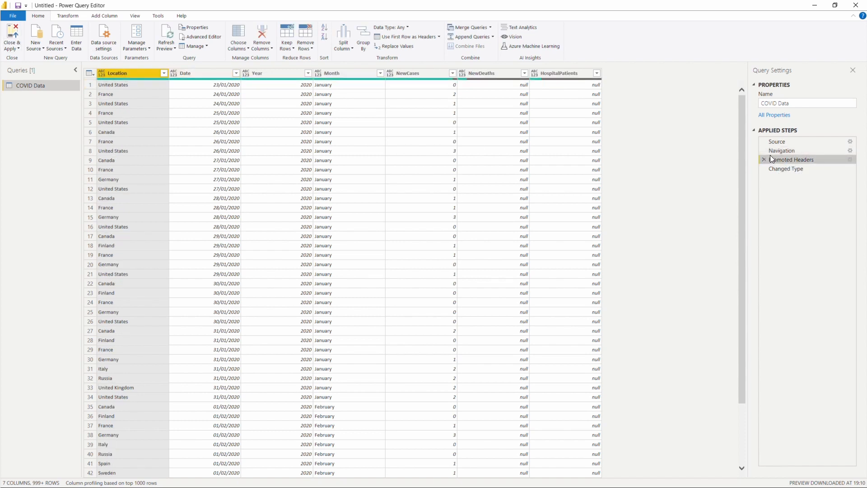
click(781, 151)
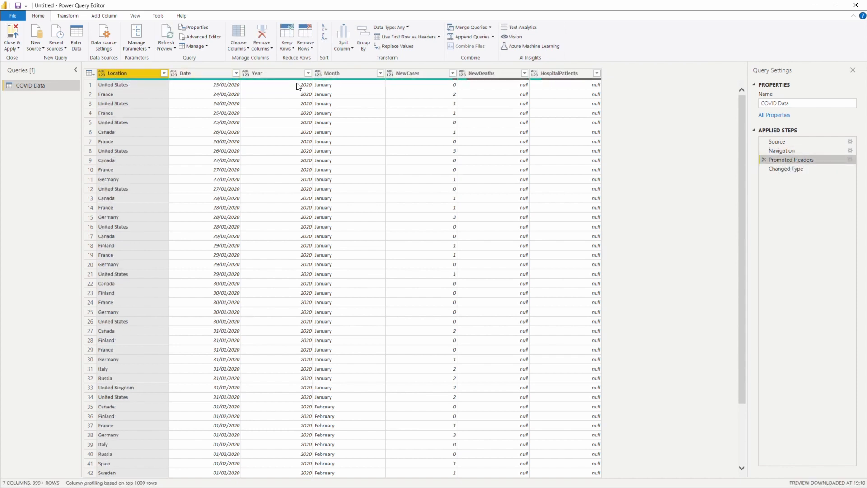
click(785, 168)
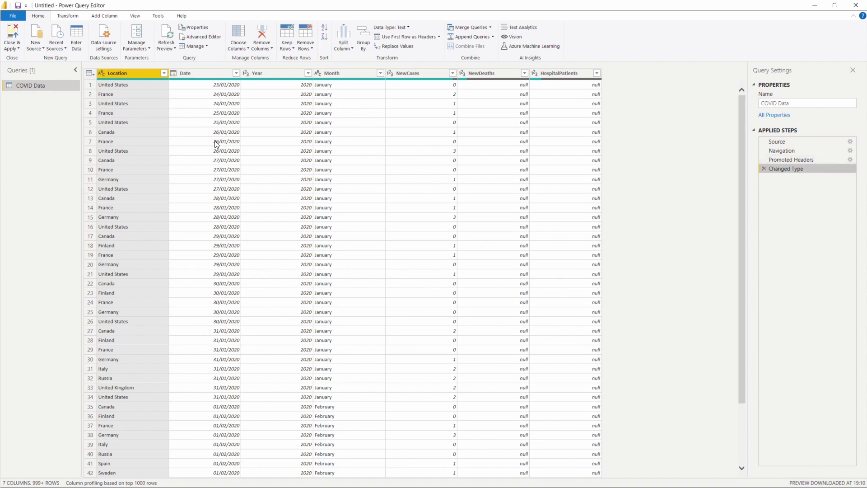
mouse_move(313, 157)
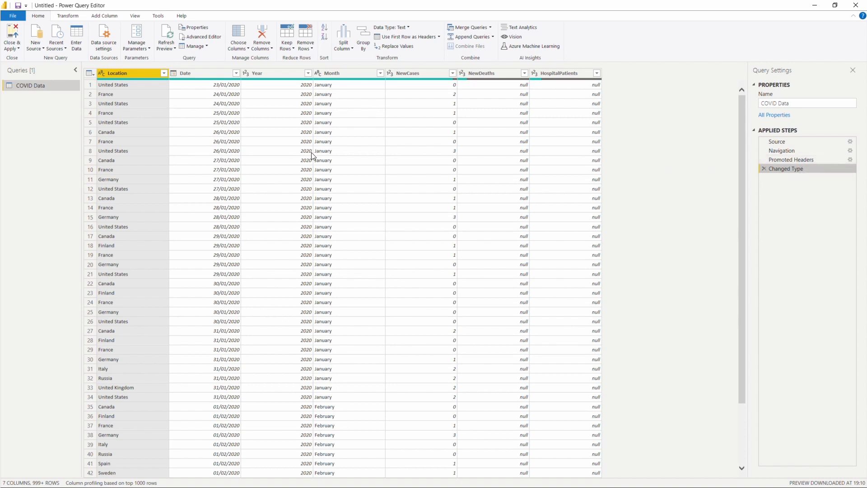
mouse_move(324, 122)
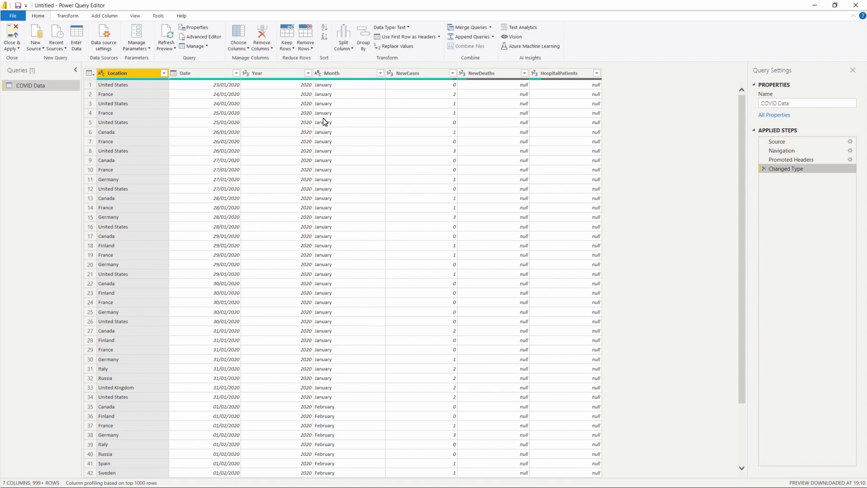
- Inspect a NewCases value and review the Promoted Headers type options
click(412, 72)
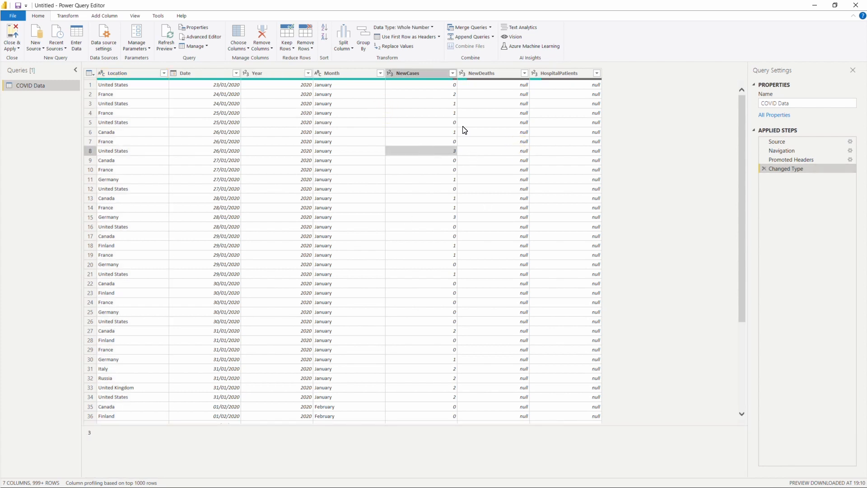
mouse_move(797, 178)
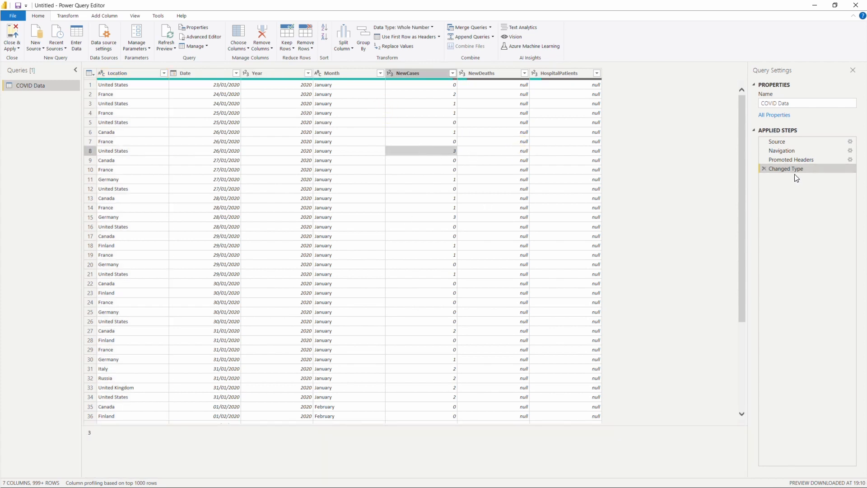
mouse_move(774, 184)
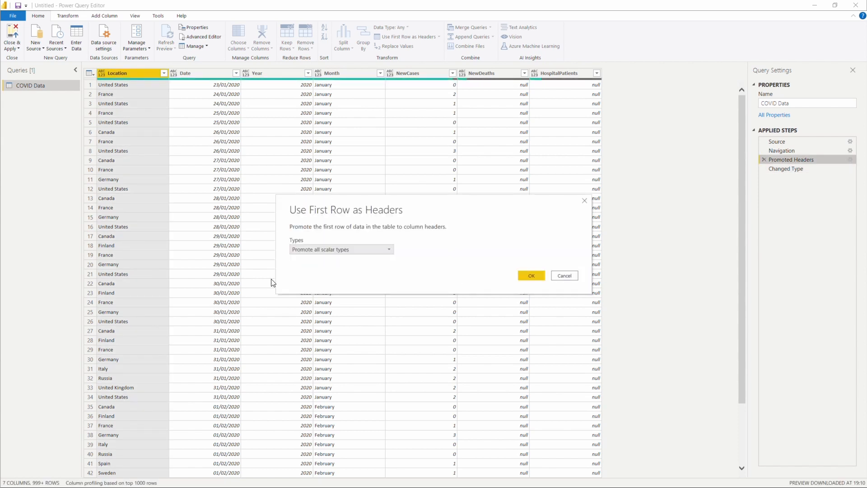
click(388, 249)
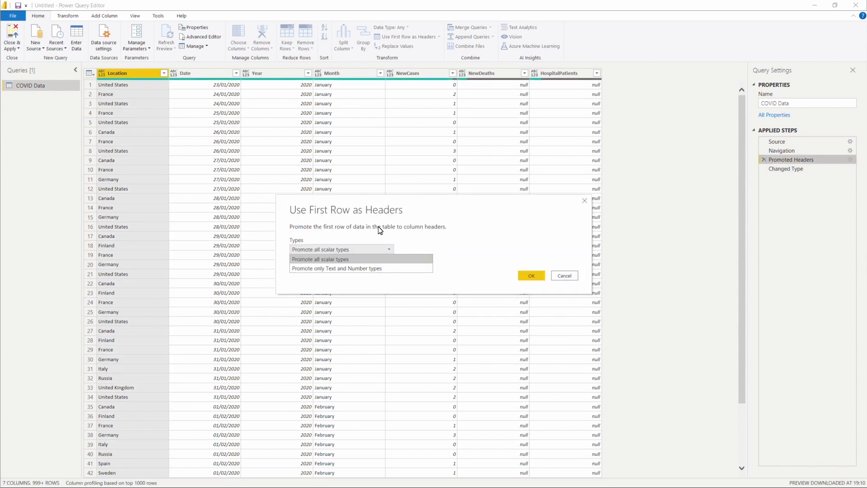
click(530, 275)
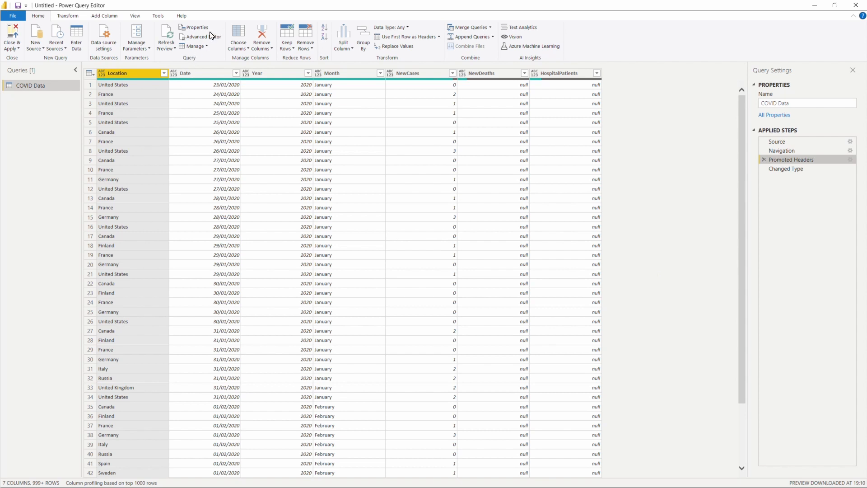
mouse_move(197, 36)
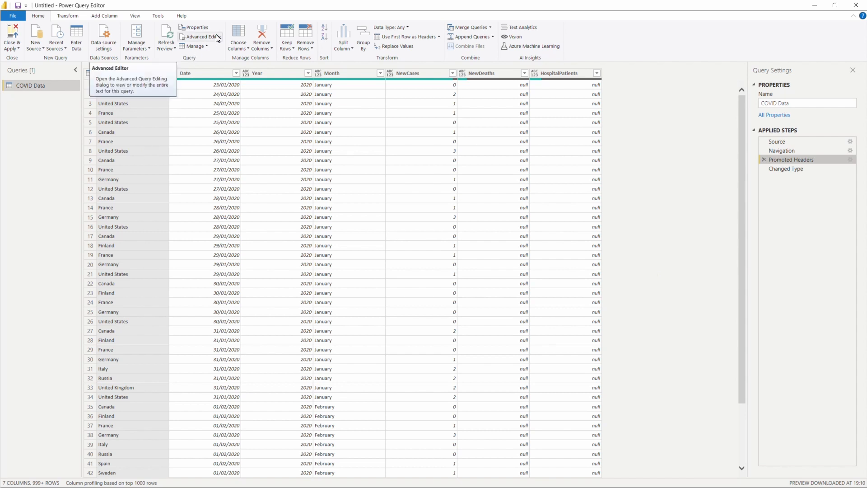
click(200, 36)
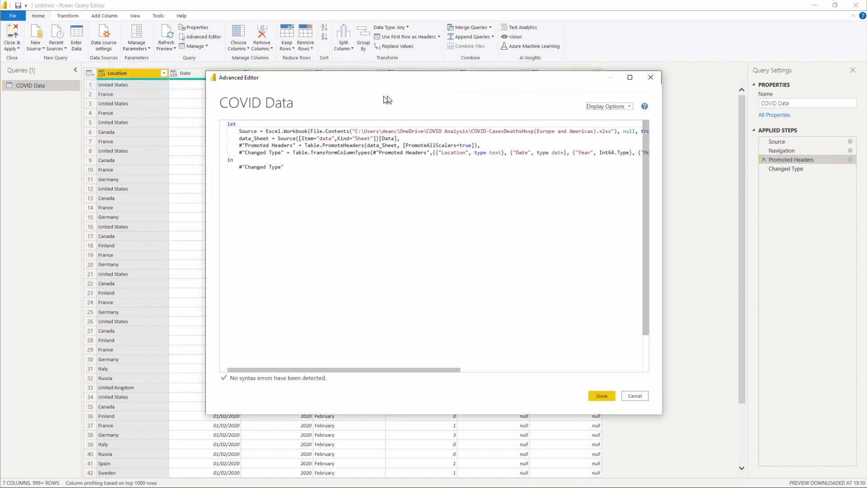
mouse_move(388, 100)
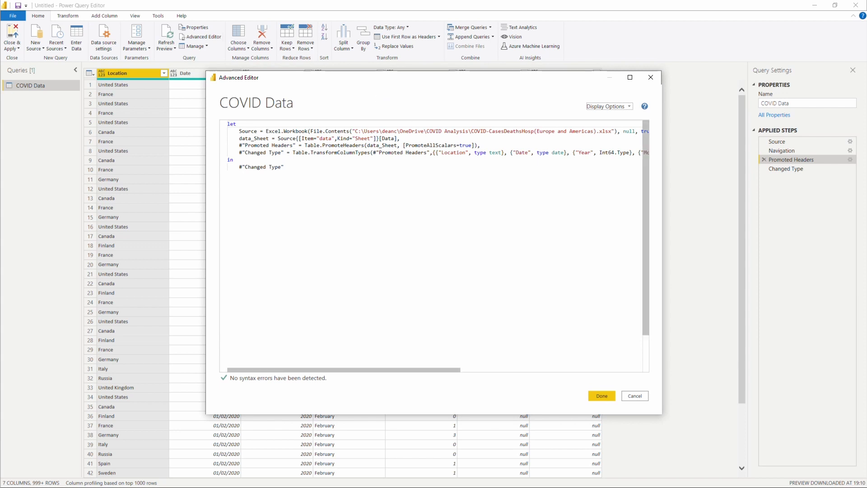
mouse_move(634, 396)
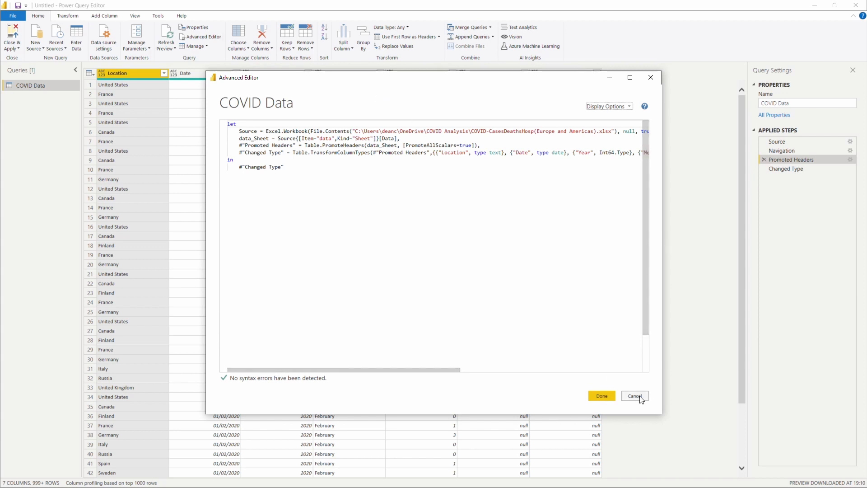
click(634, 395)
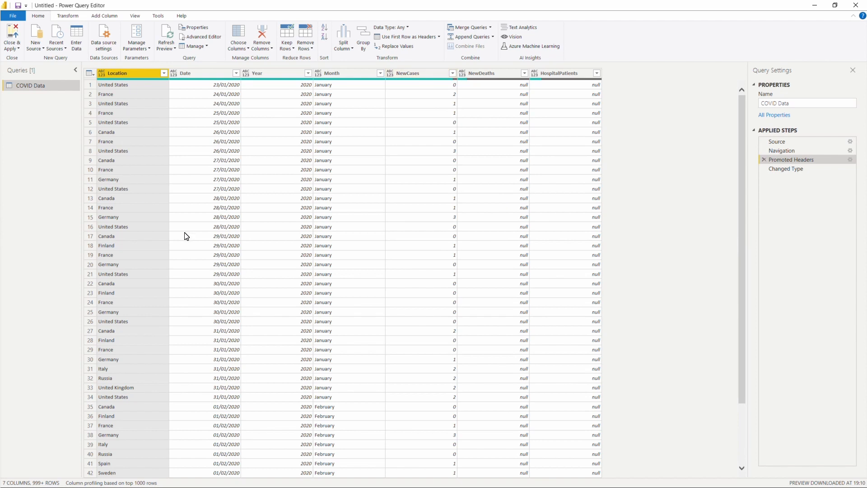
mouse_move(198, 94)
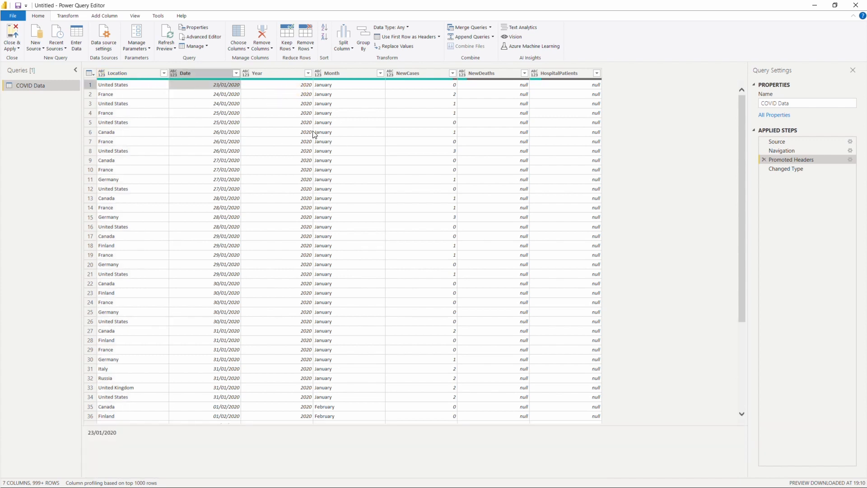
mouse_move(185, 159)
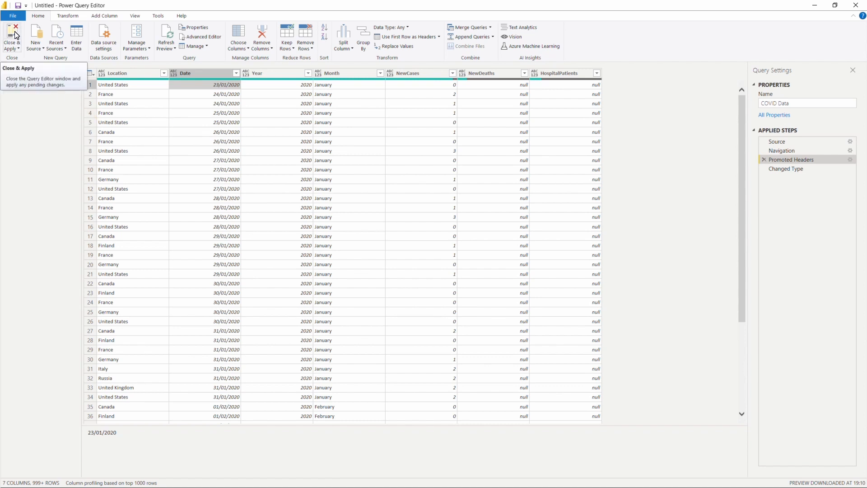
- Close & Apply to load the COVID Data query into the report
click(10, 38)
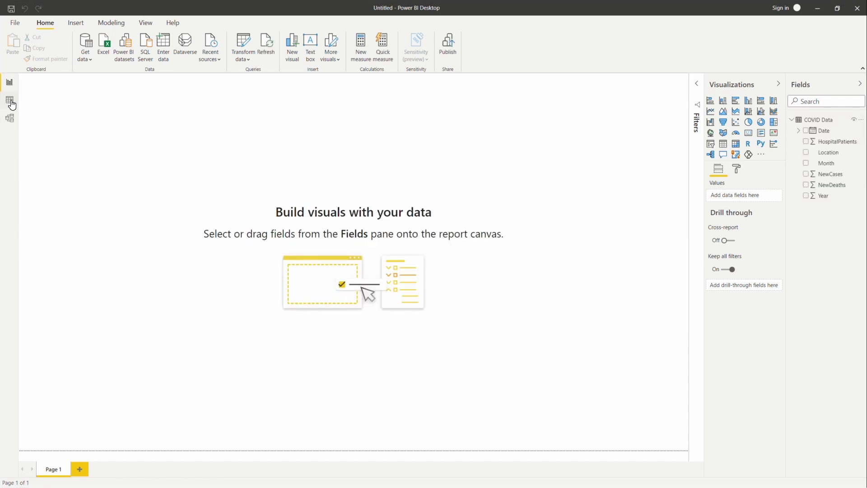
- Show the COVID Data table in Data view and filter the Location column to Cuba only
click(9, 101)
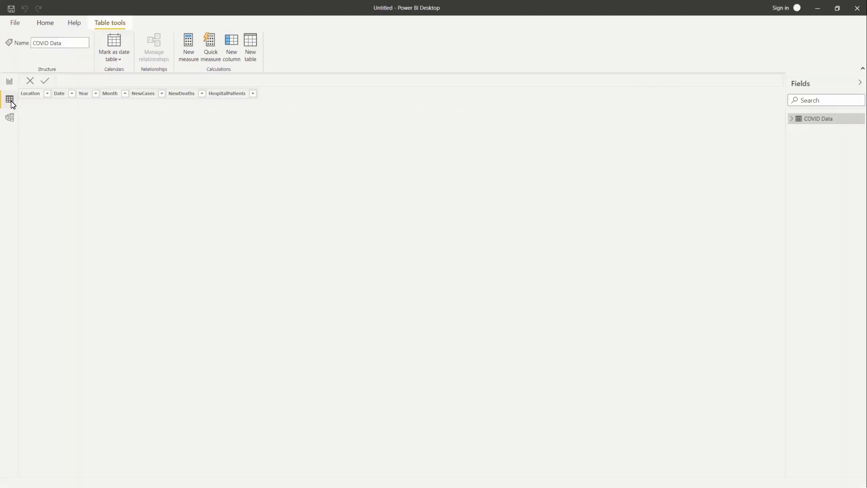
click(9, 98)
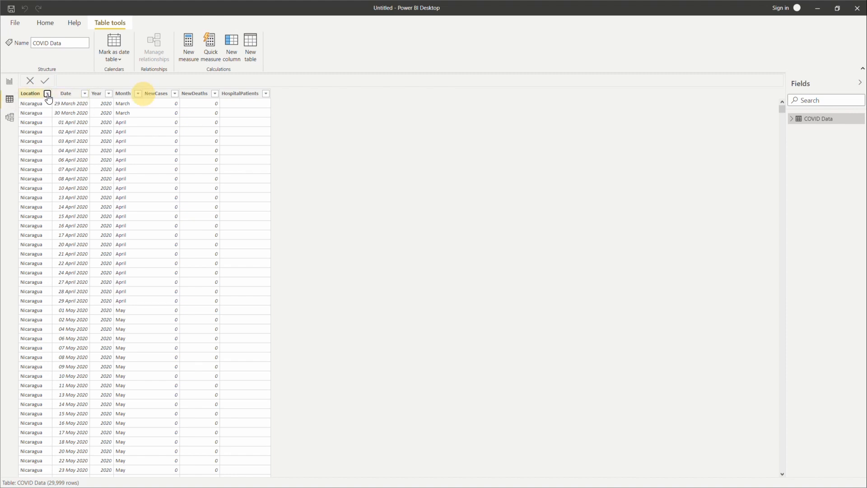
click(48, 93)
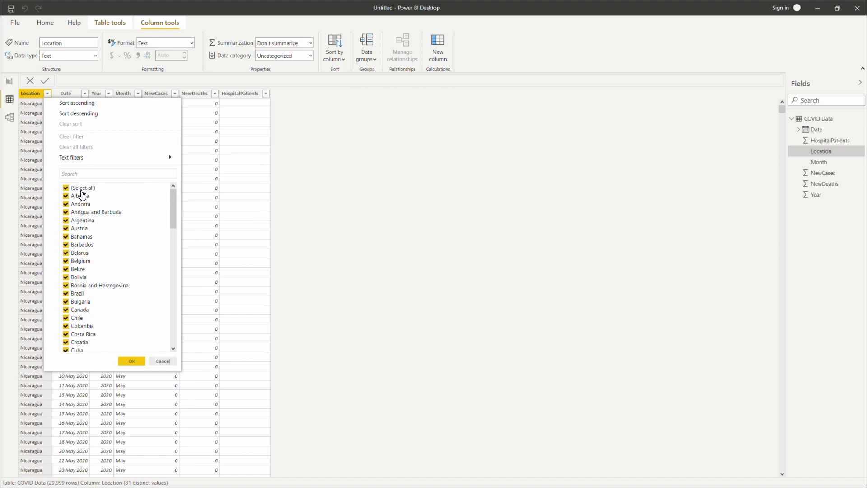
click(66, 188)
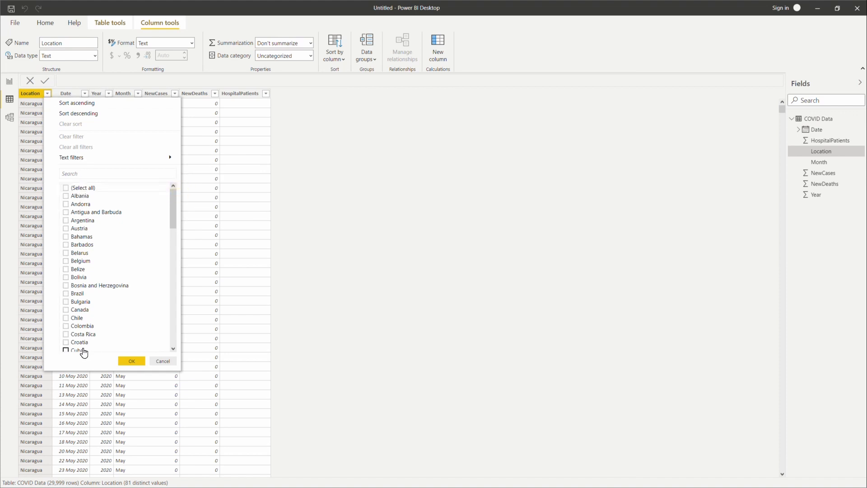
click(131, 360)
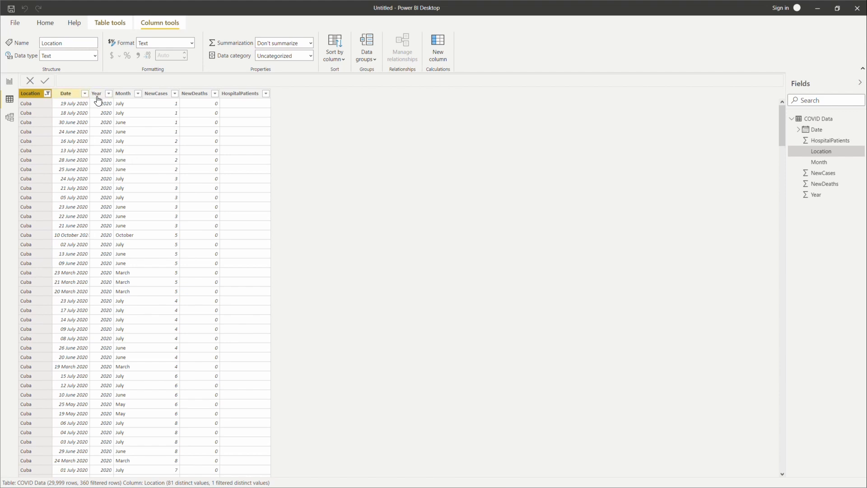
- Return to the table and restore all locations in the Location filter
click(109, 93)
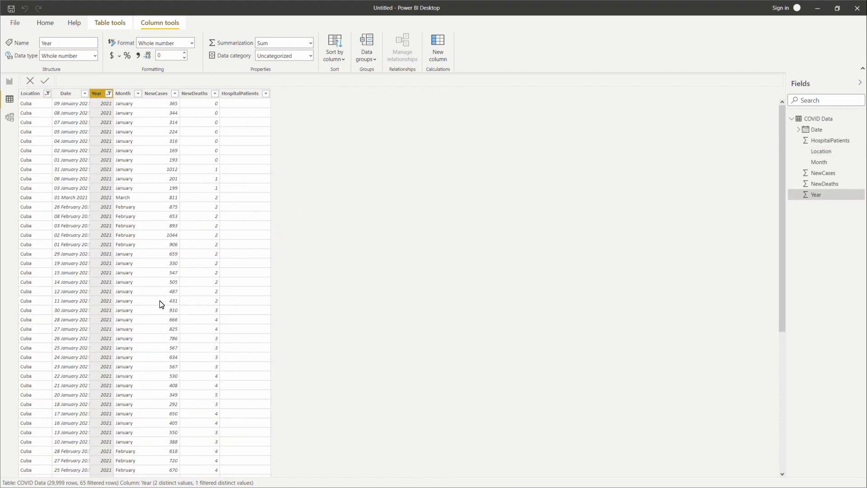
mouse_move(1, 232)
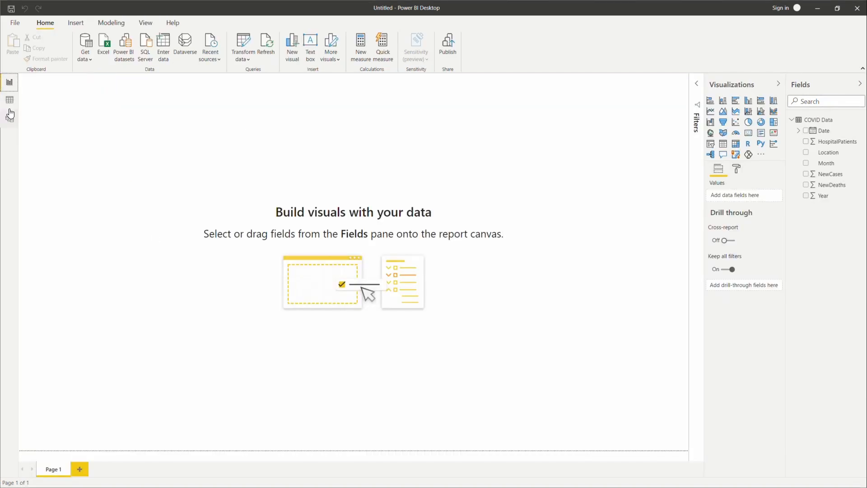
click(9, 100)
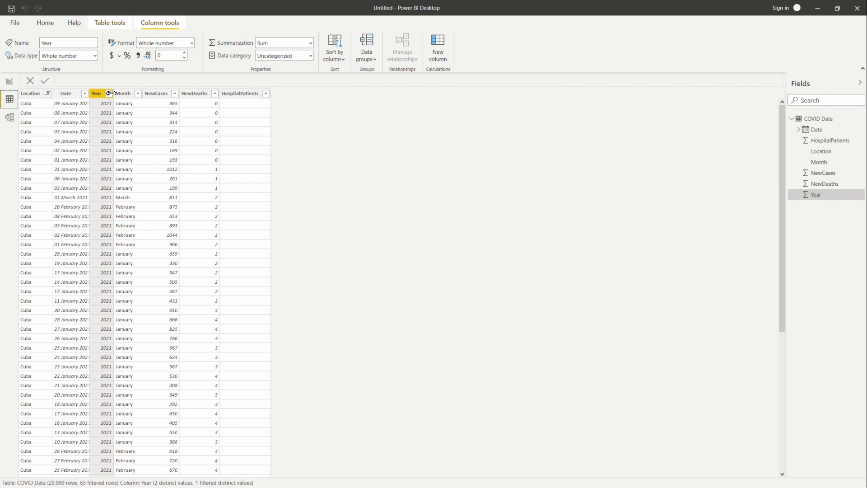
click(109, 93)
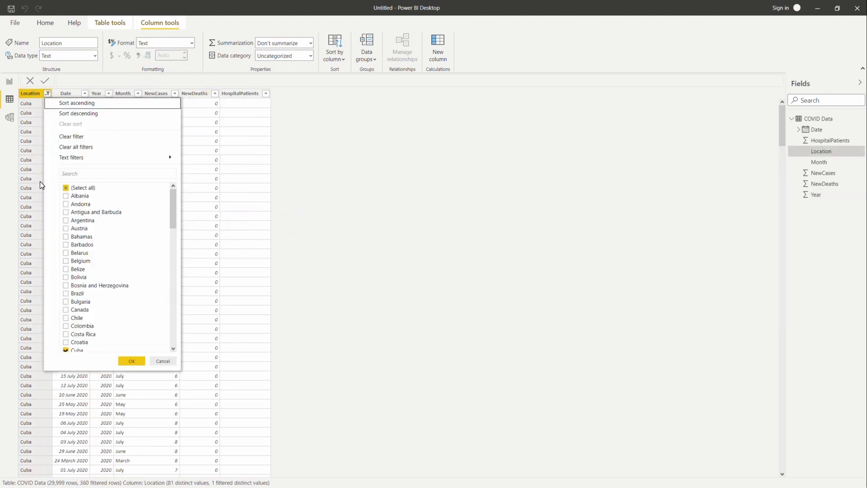
click(66, 188)
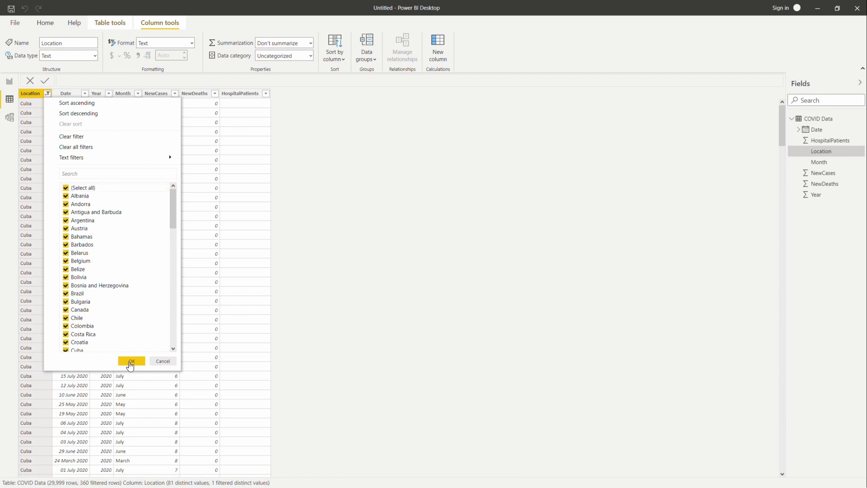